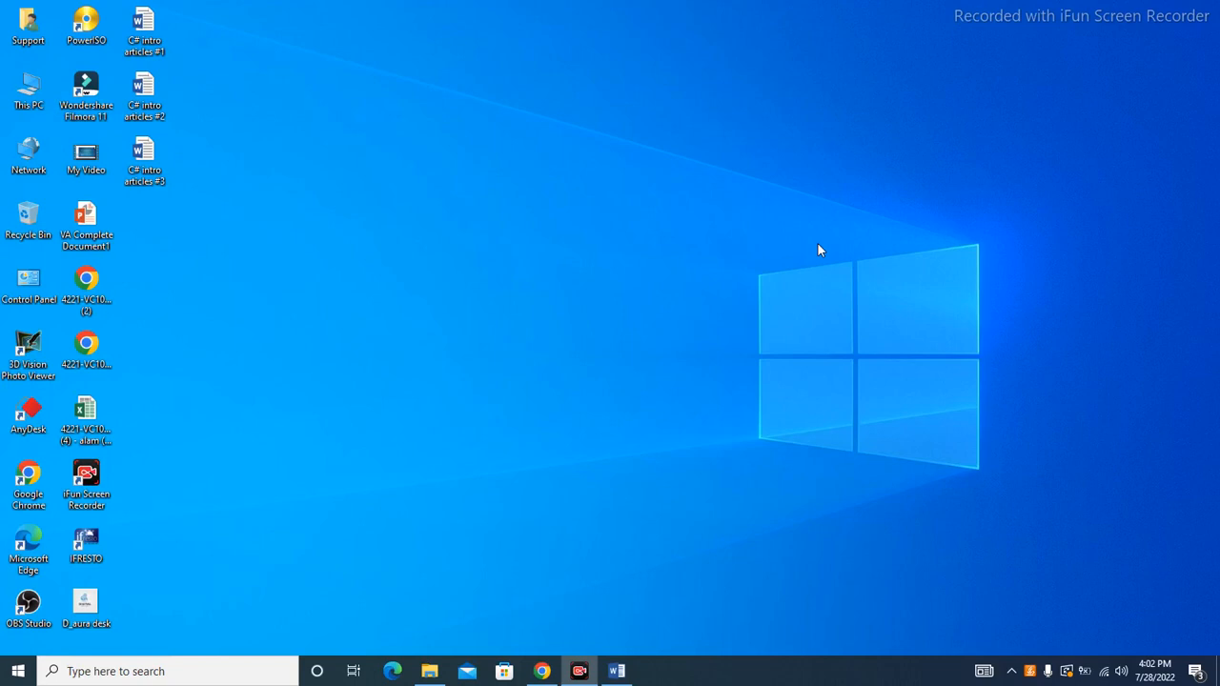
mouse_move(654, 597)
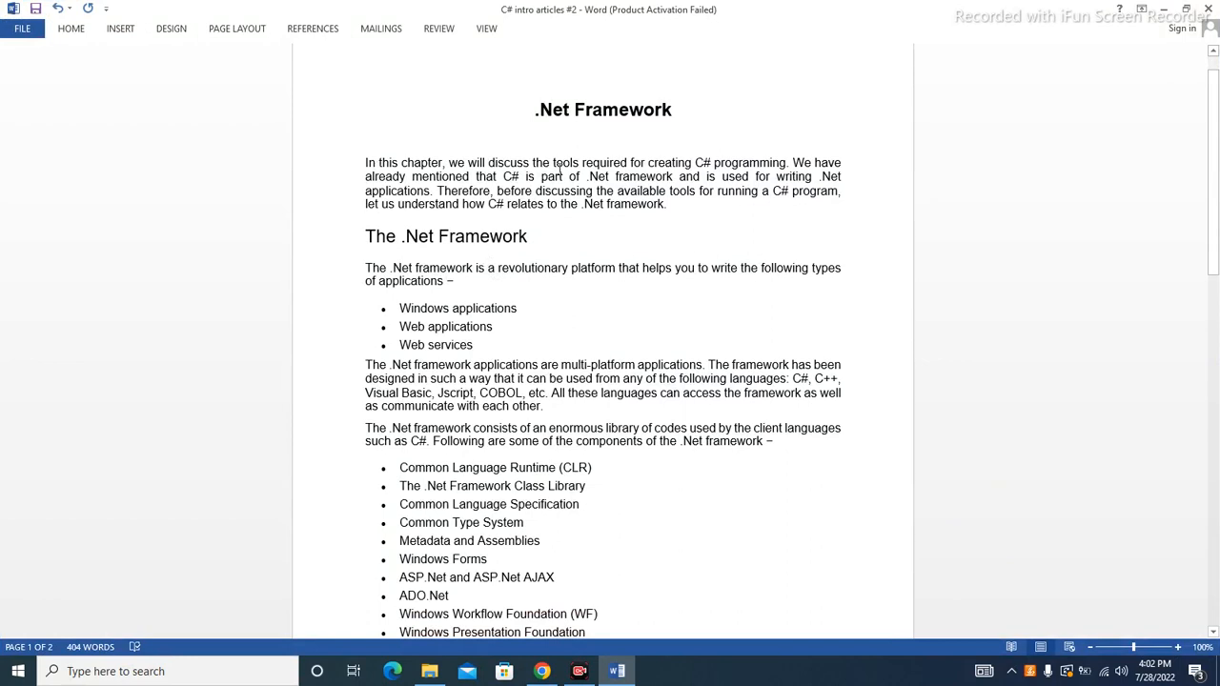
mouse_move(746, 165)
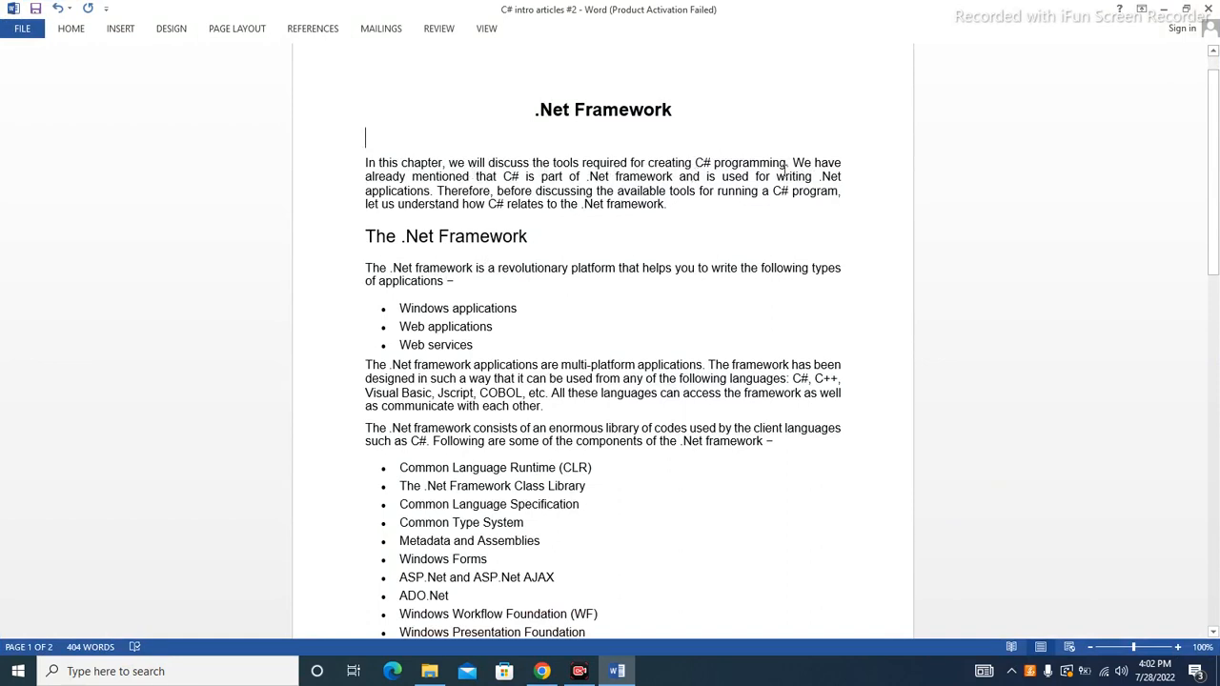
mouse_move(421, 201)
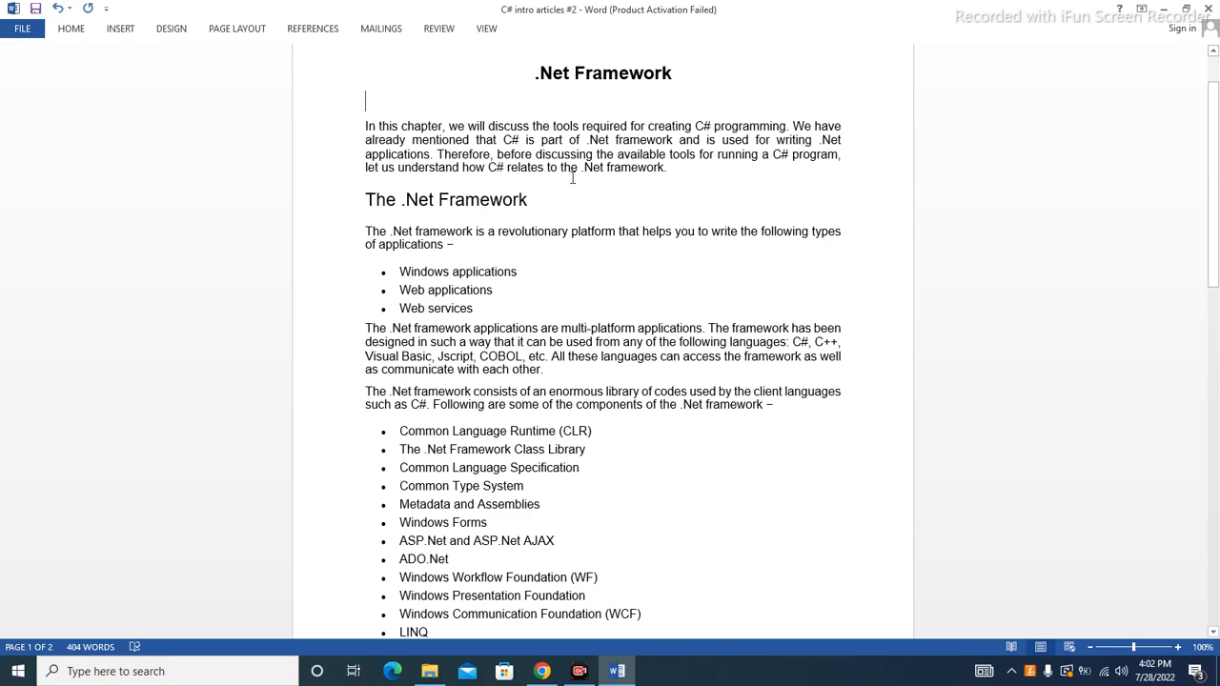
scroll("down", 3)
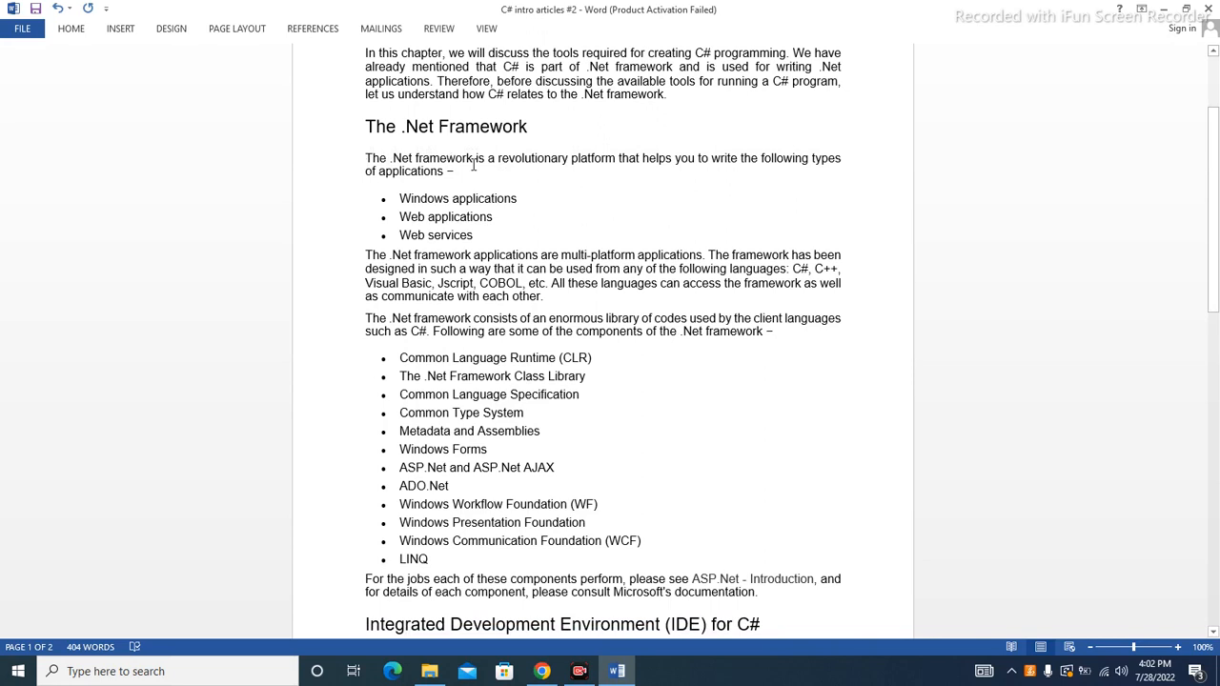
mouse_move(584, 163)
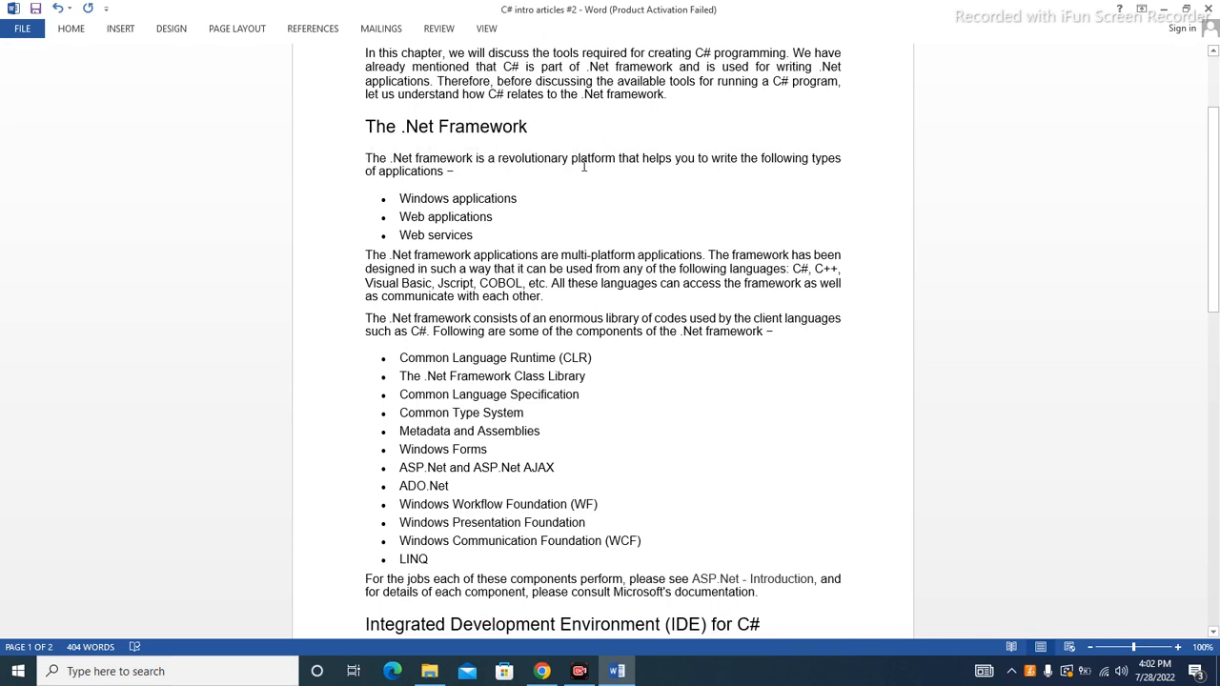
mouse_move(706, 162)
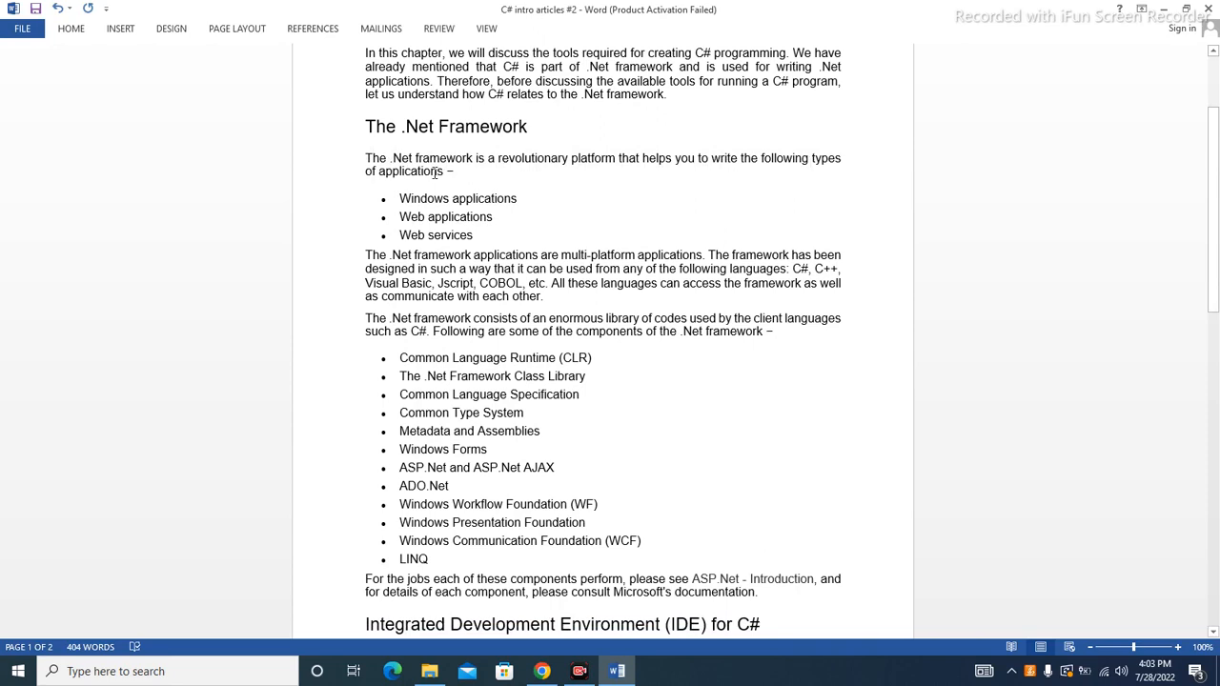
scroll("down", 3)
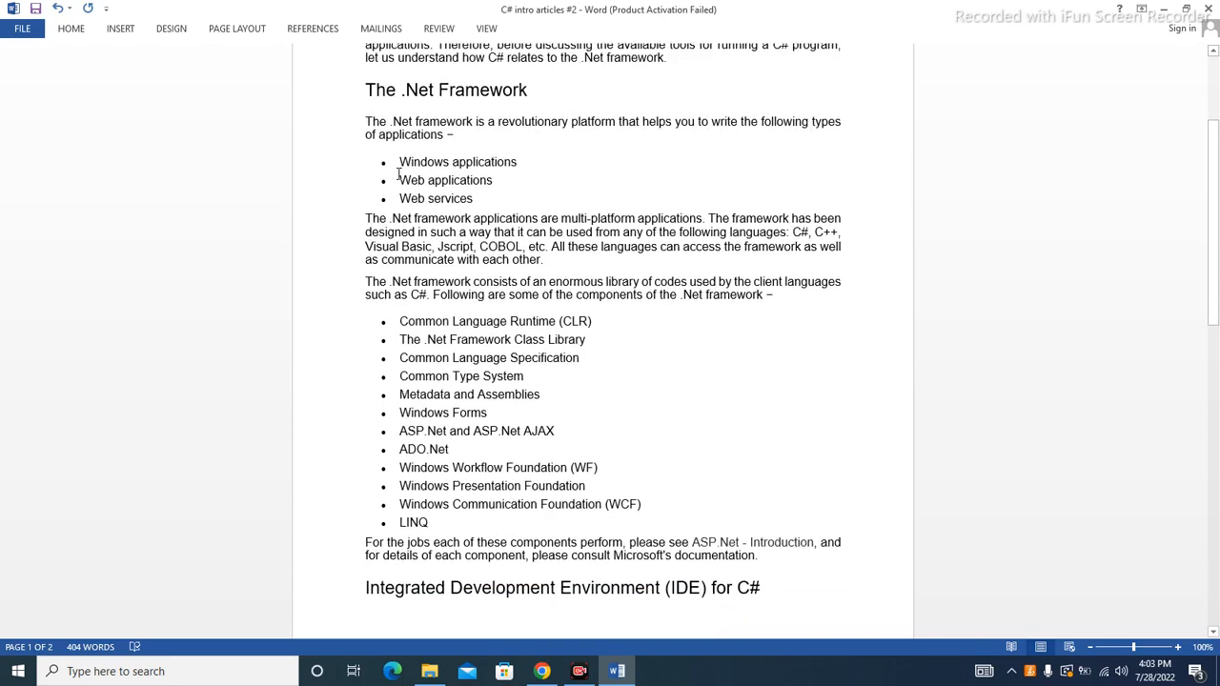
mouse_move(484, 169)
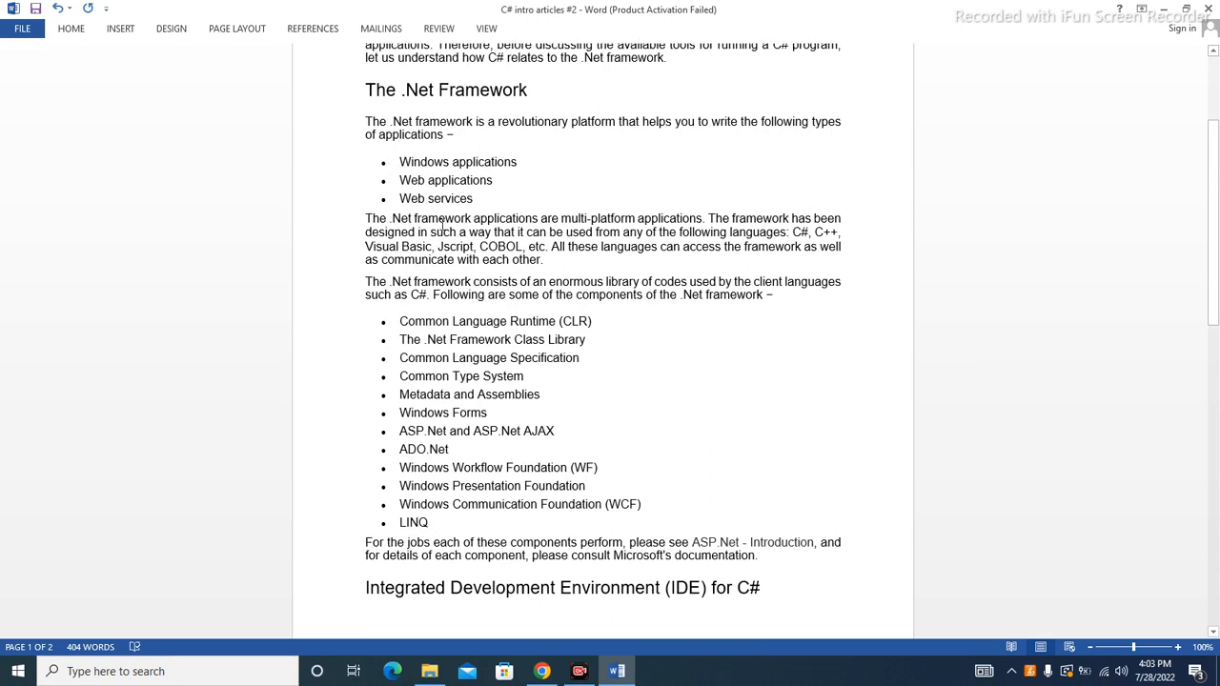
mouse_move(601, 214)
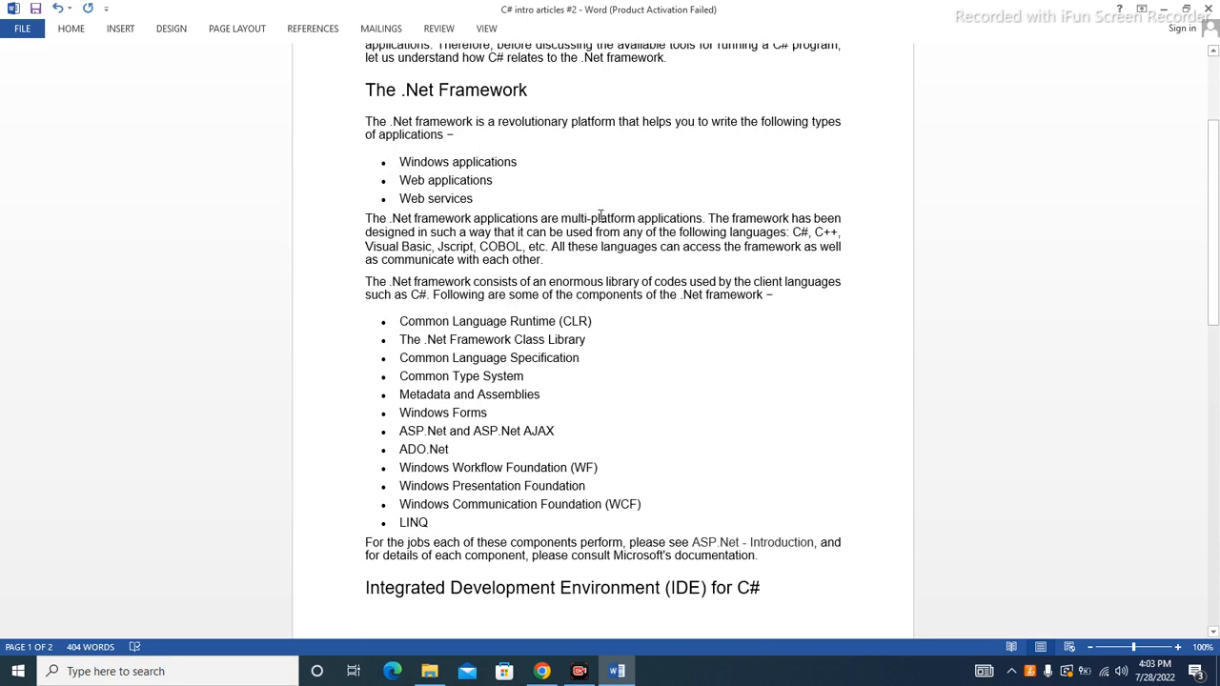
mouse_move(775, 219)
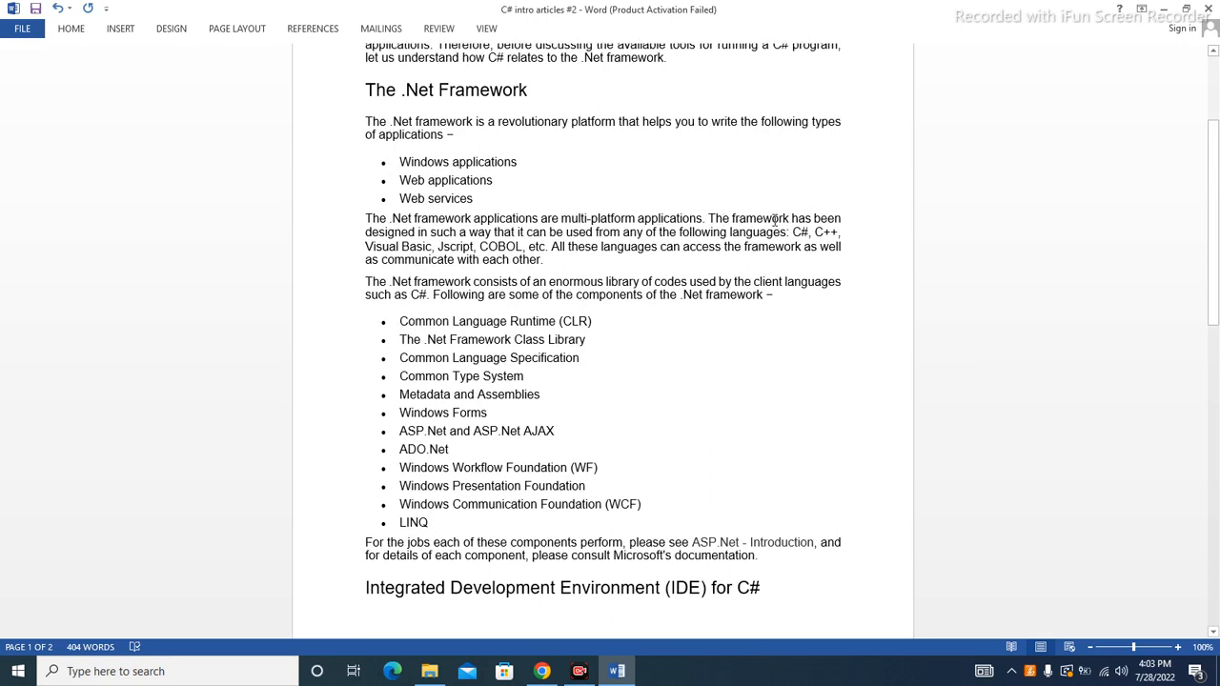
mouse_move(403, 235)
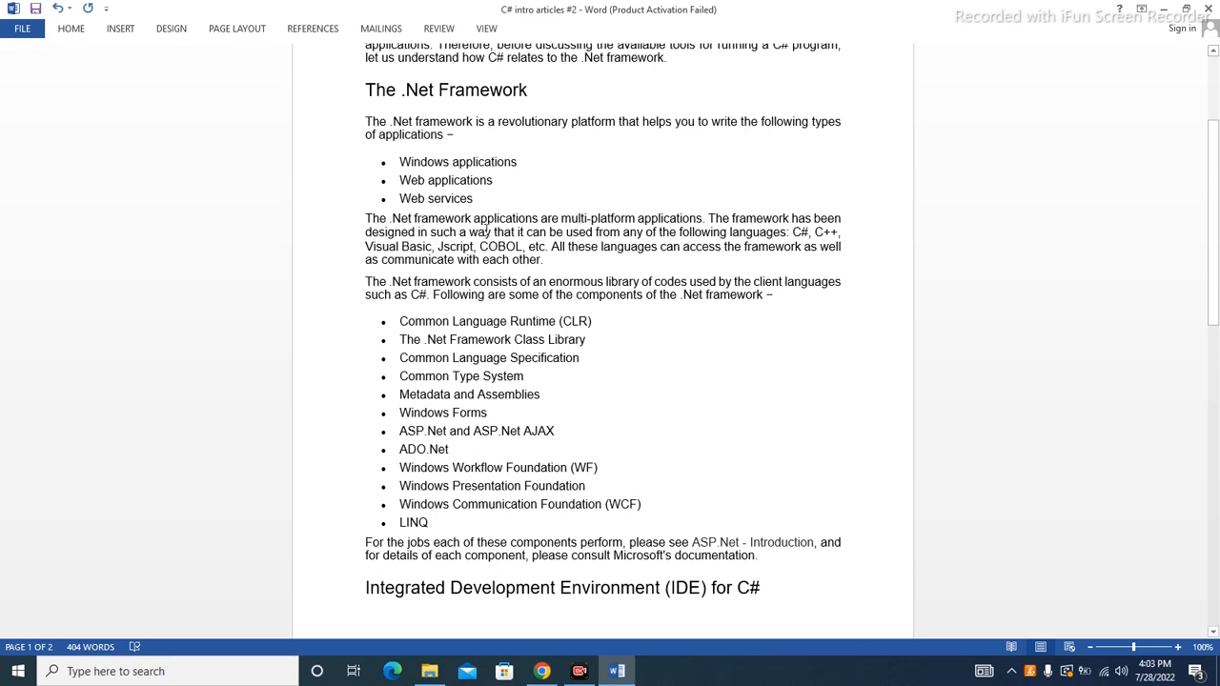
mouse_move(671, 241)
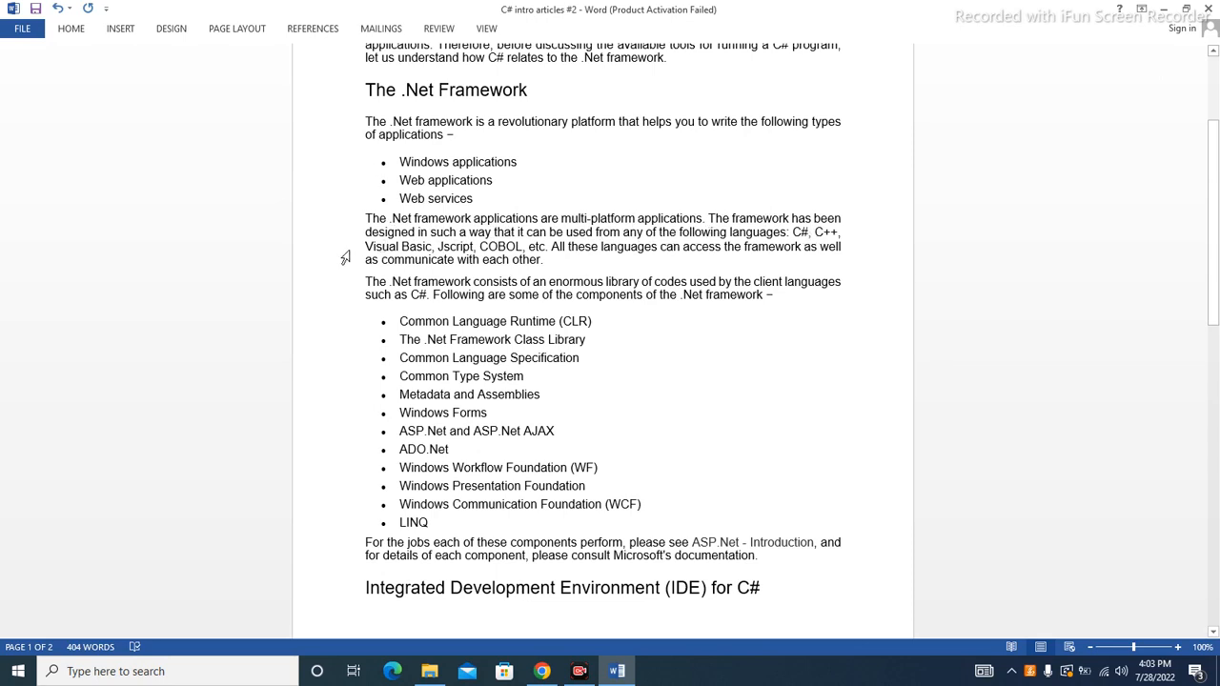
mouse_move(477, 259)
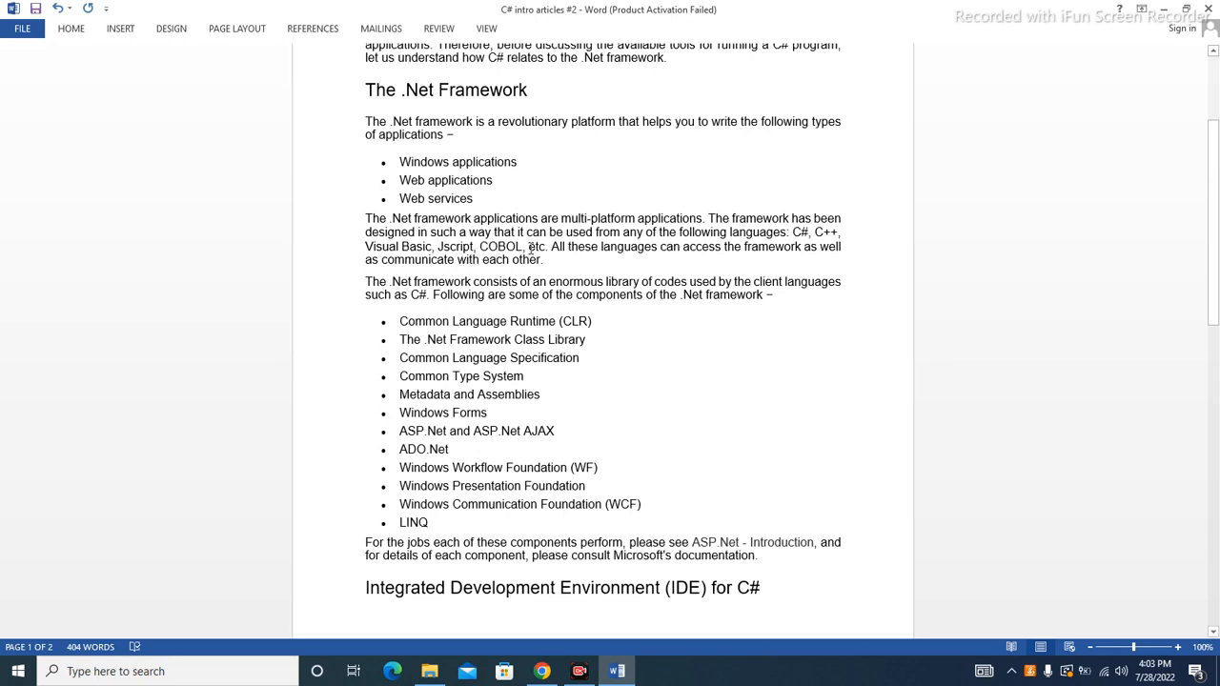
mouse_move(686, 246)
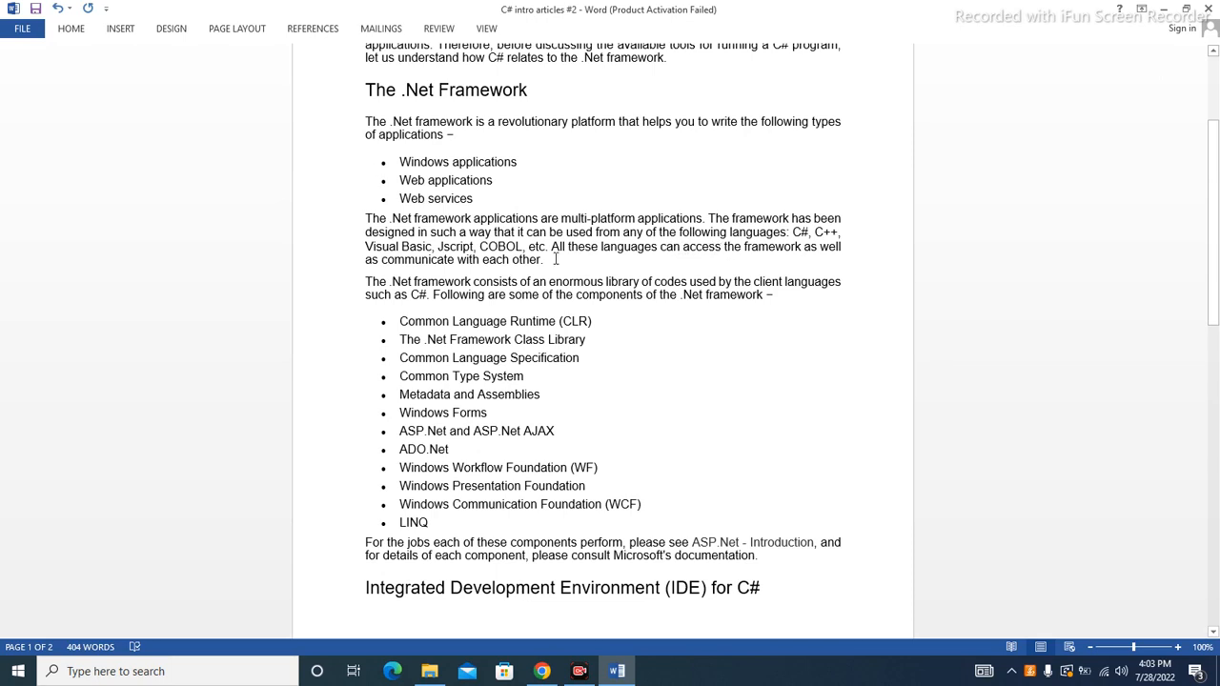
scroll("down", 3)
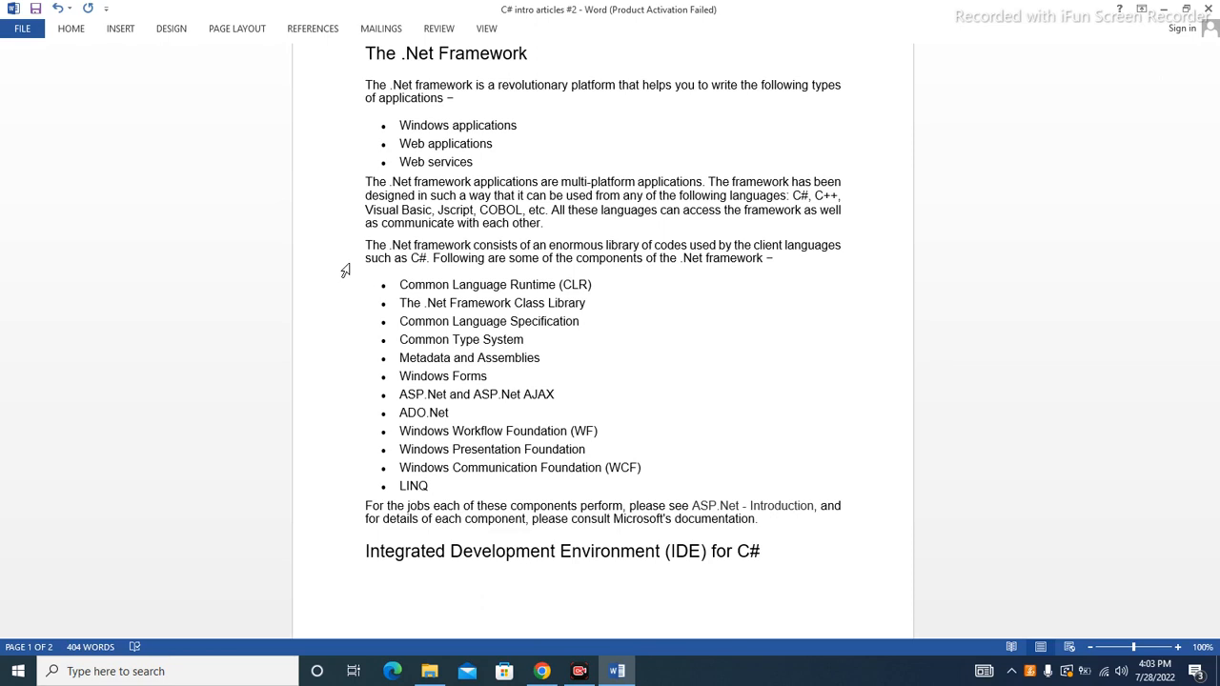
scroll("down", 3)
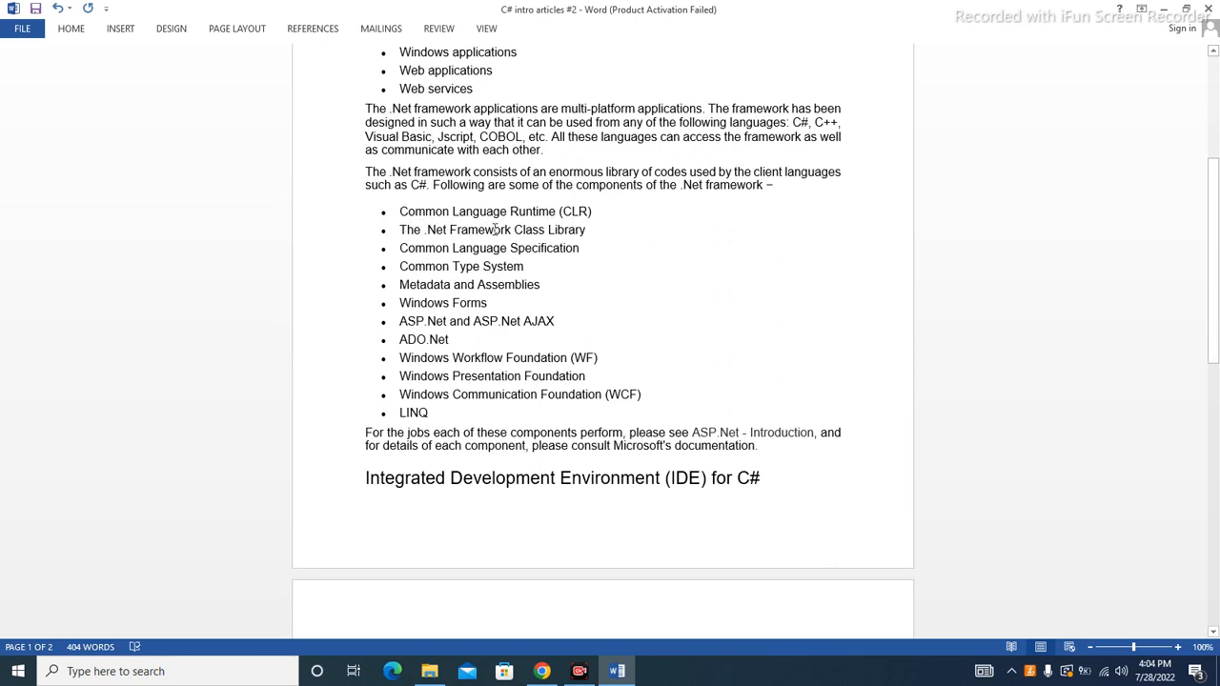
mouse_move(426, 250)
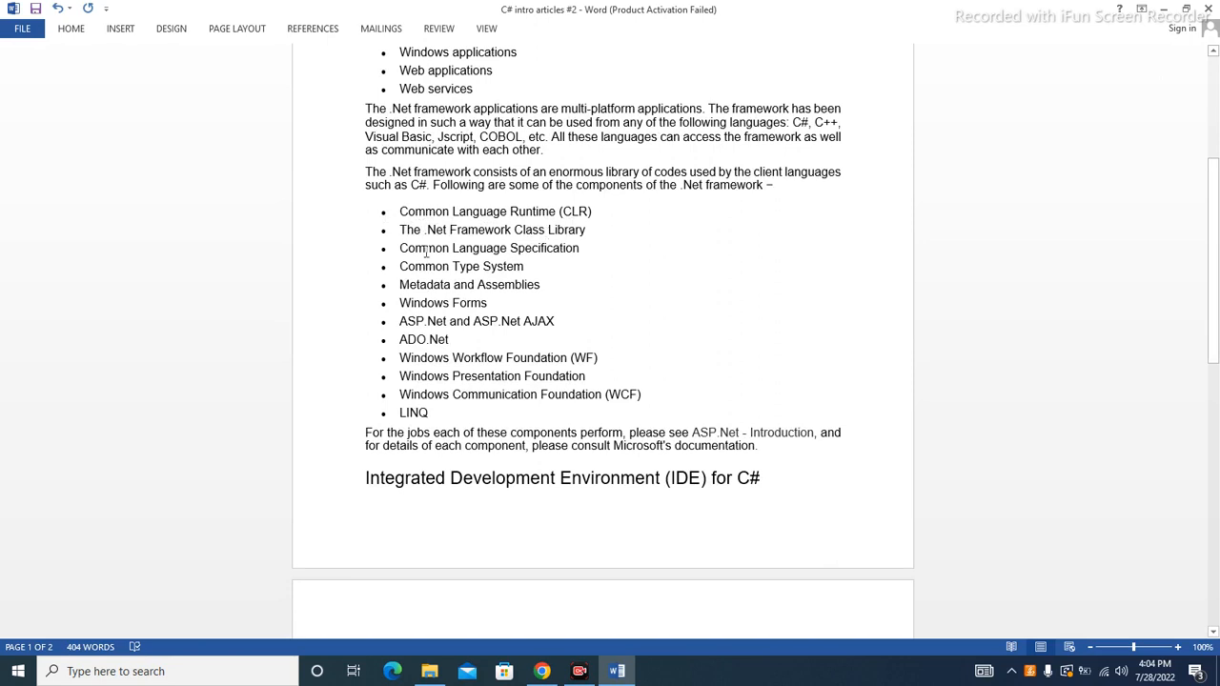
mouse_move(548, 250)
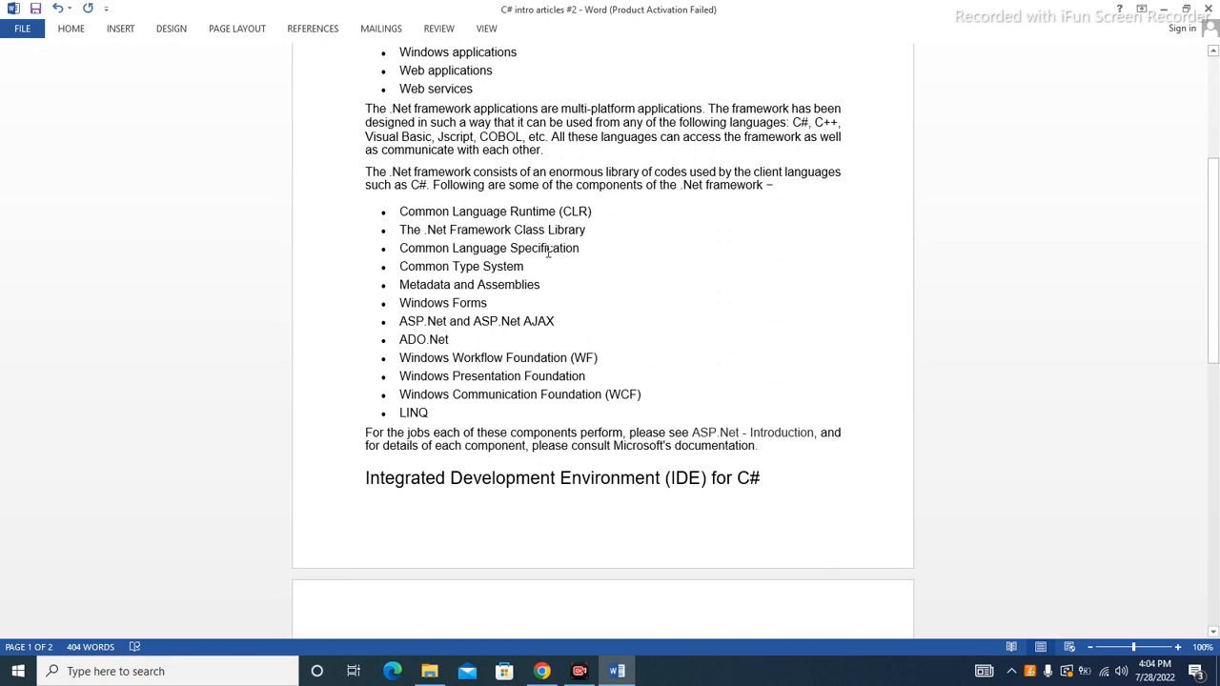
mouse_move(436, 303)
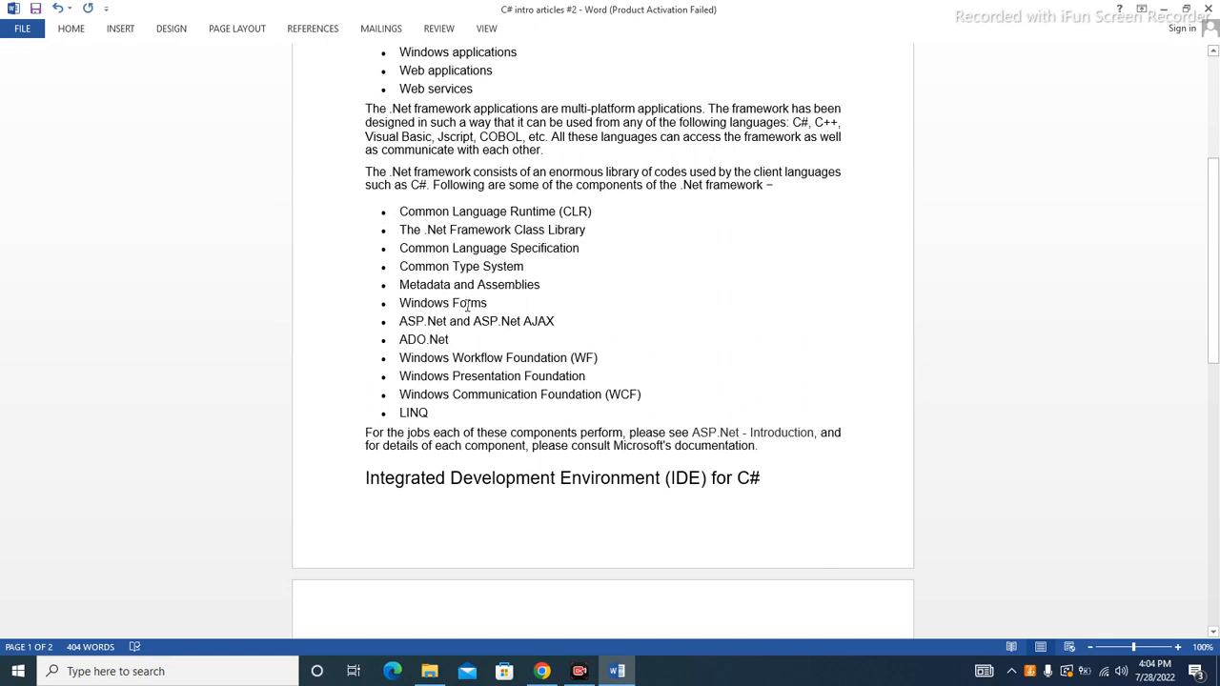
scroll("down", 3)
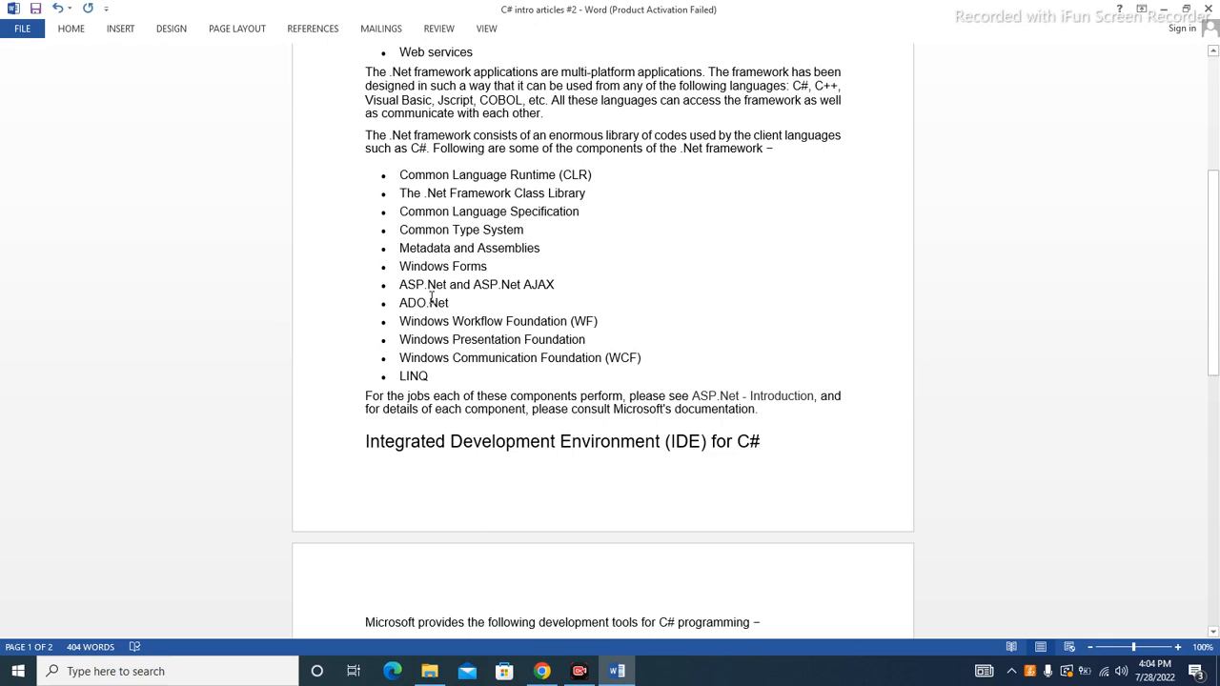
scroll("down", 3)
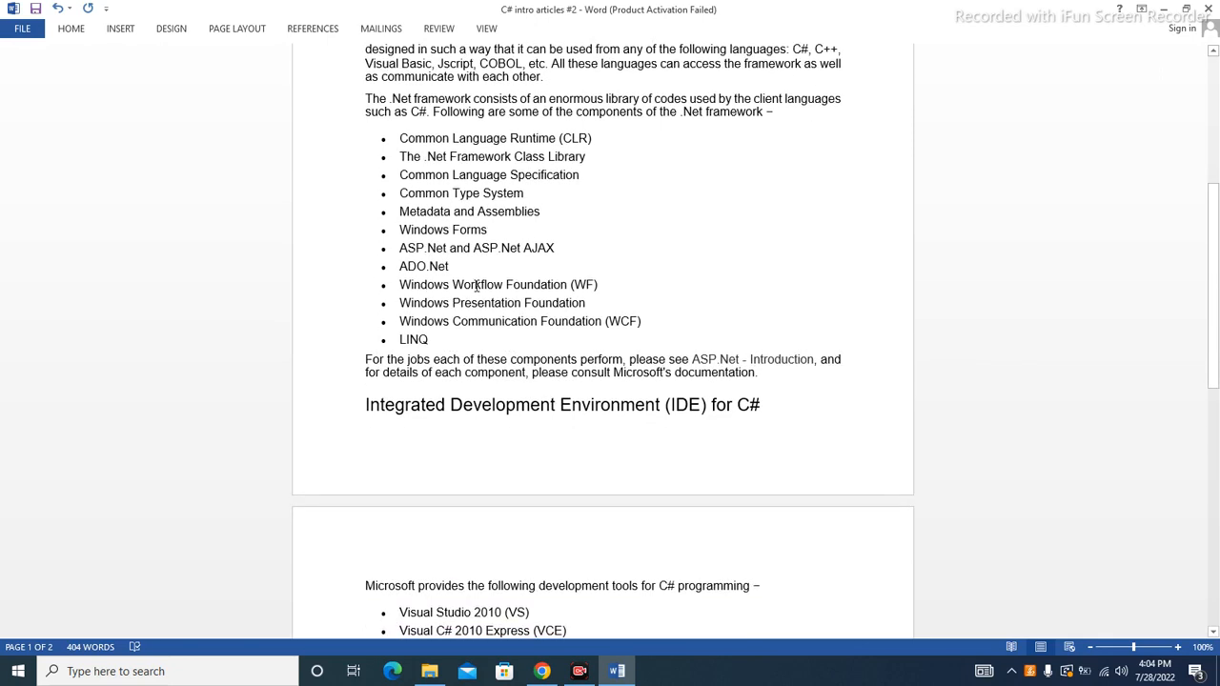
mouse_move(489, 303)
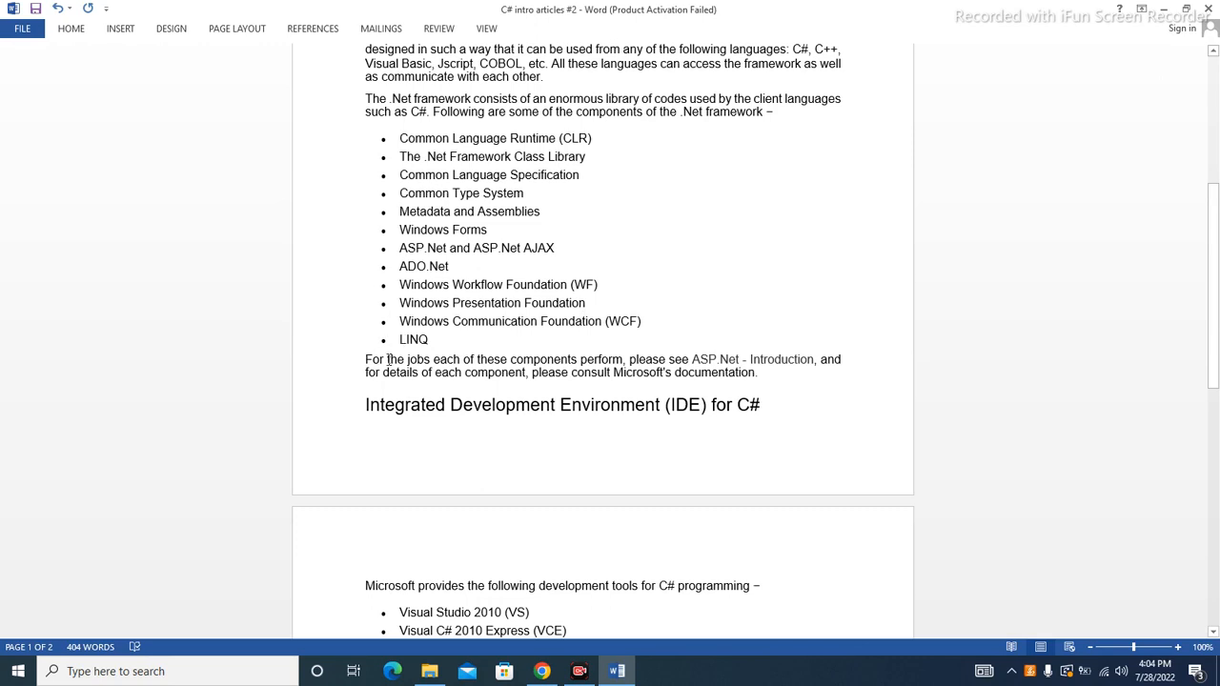
scroll("down", 3)
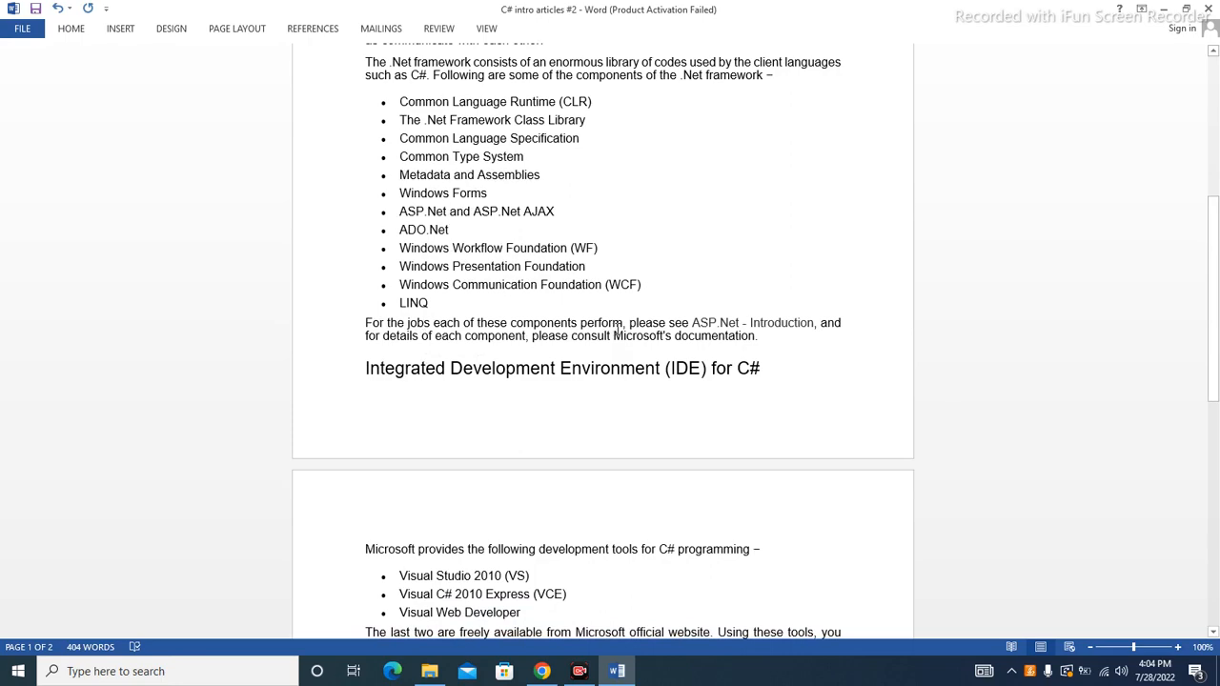
mouse_move(768, 322)
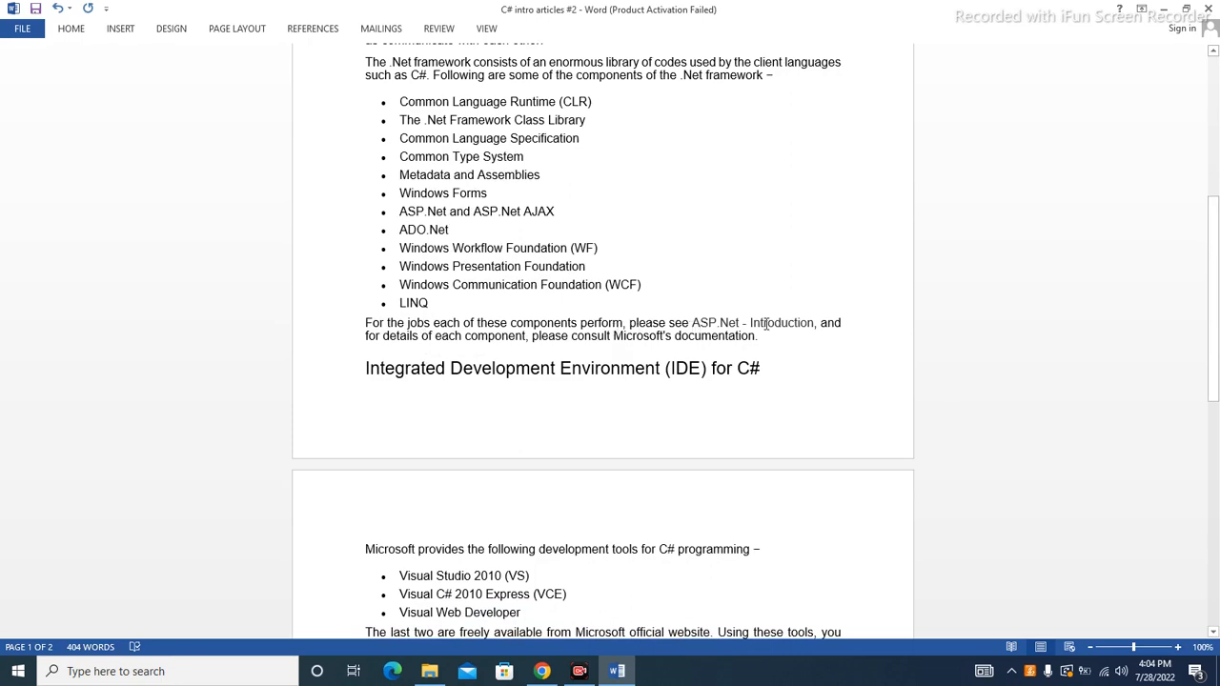
scroll("down", 3)
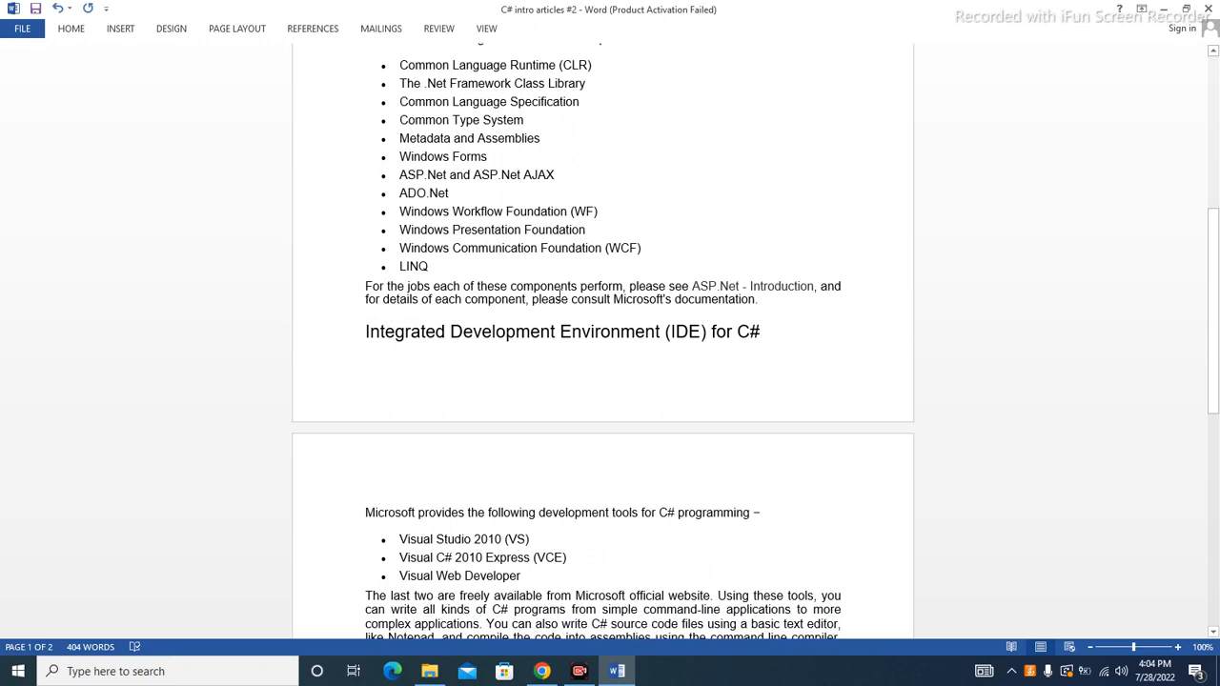
mouse_move(650, 304)
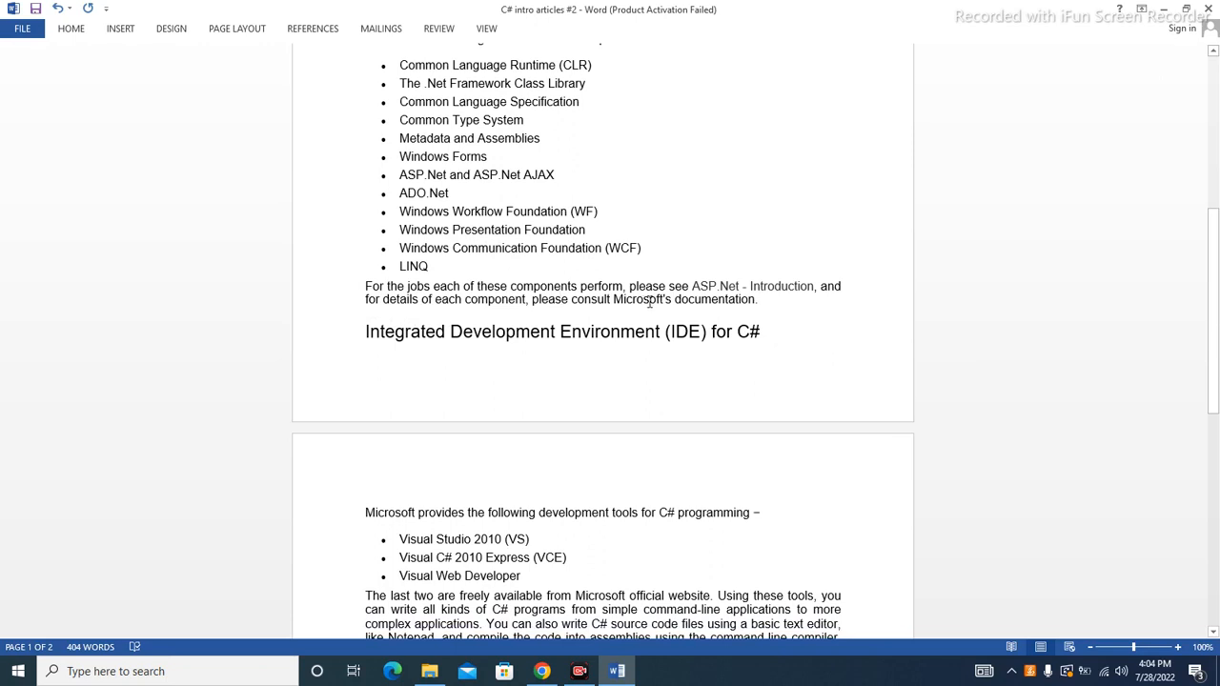
scroll("down", 3)
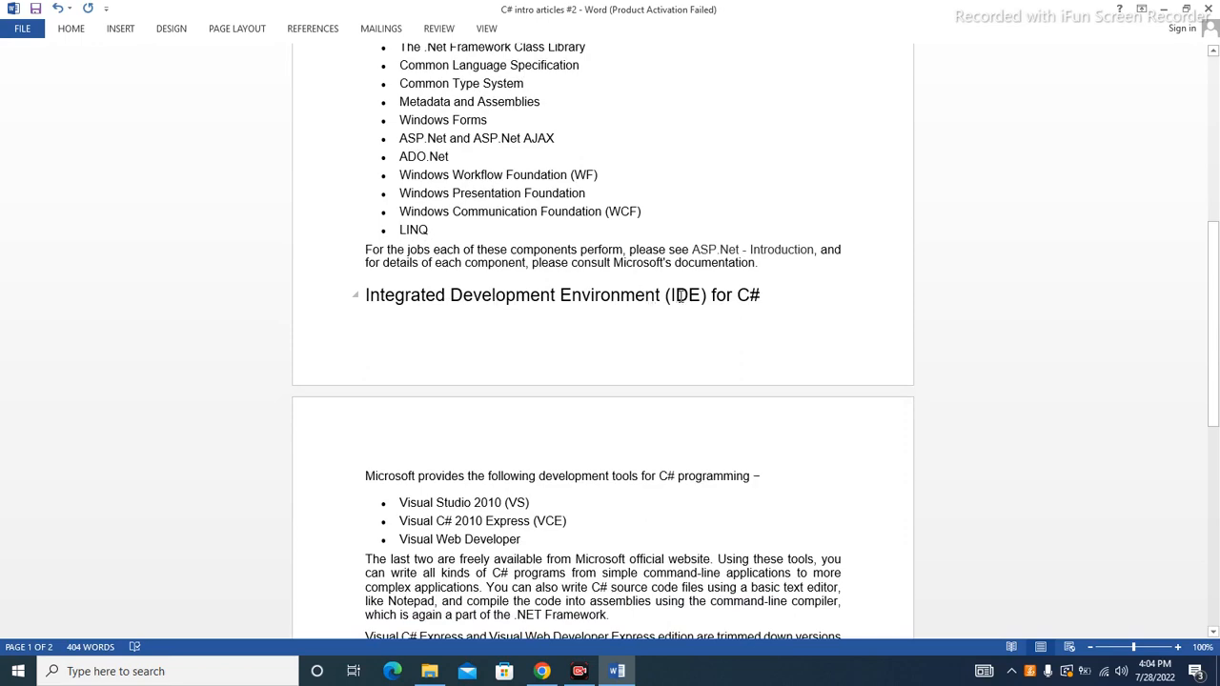
scroll("down", 3)
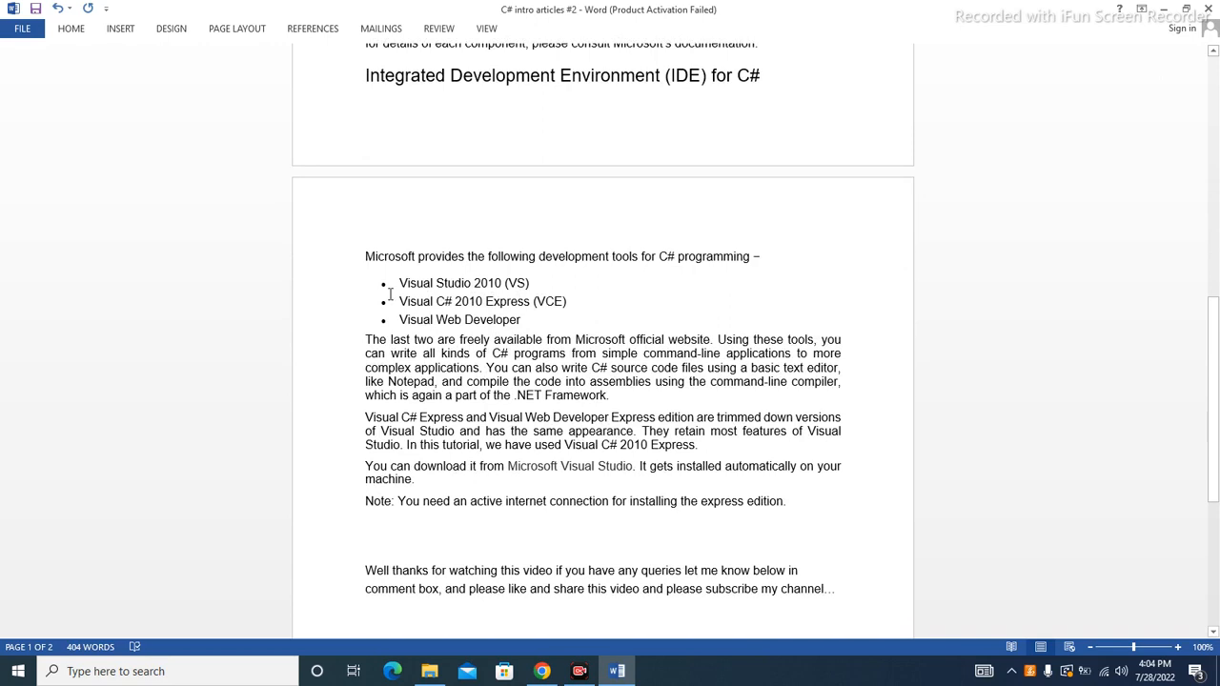
mouse_move(459, 273)
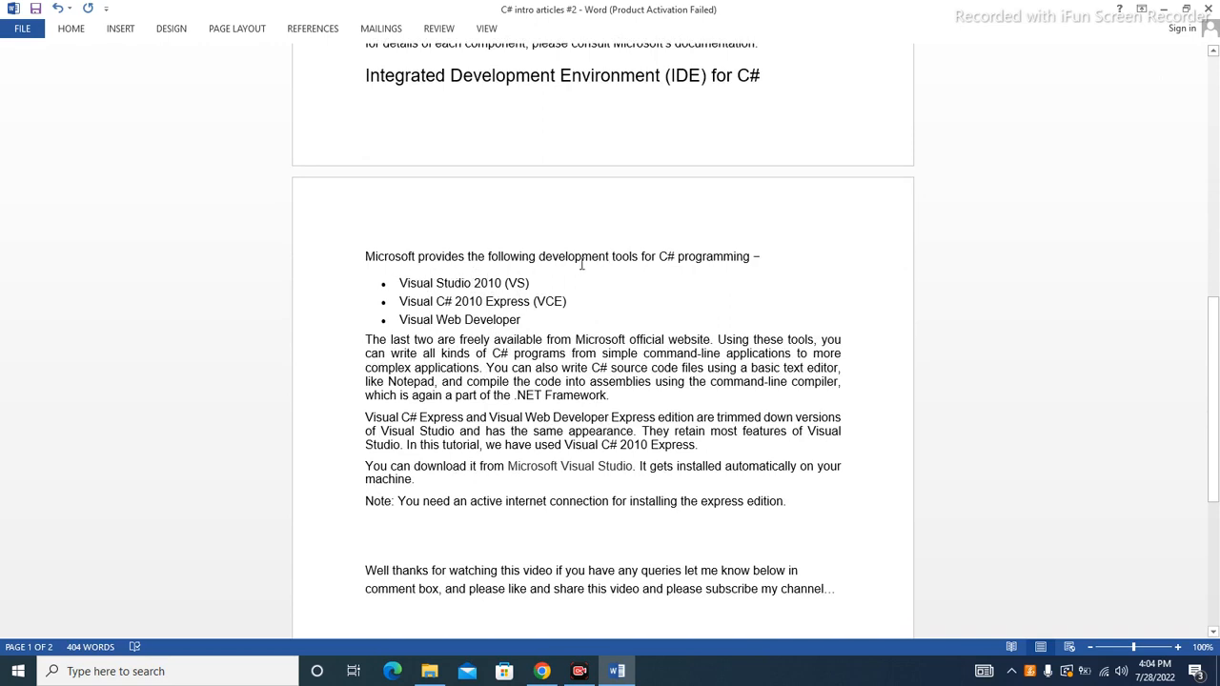
scroll("down", 3)
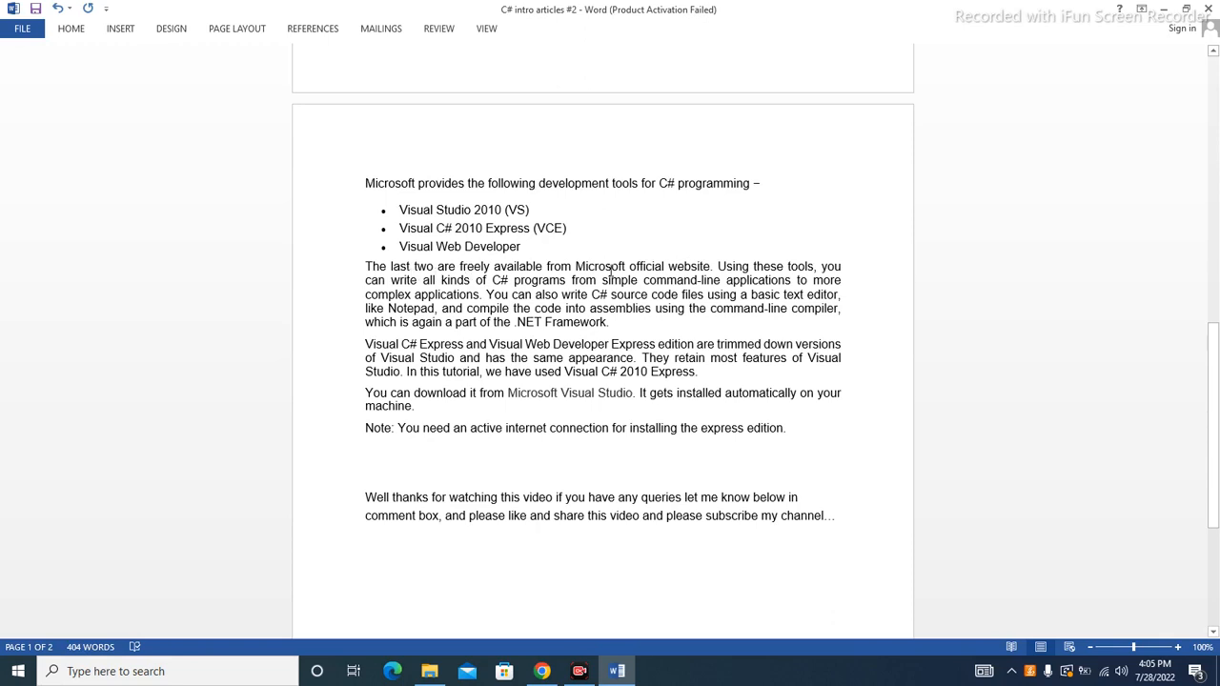
scroll("down", 3)
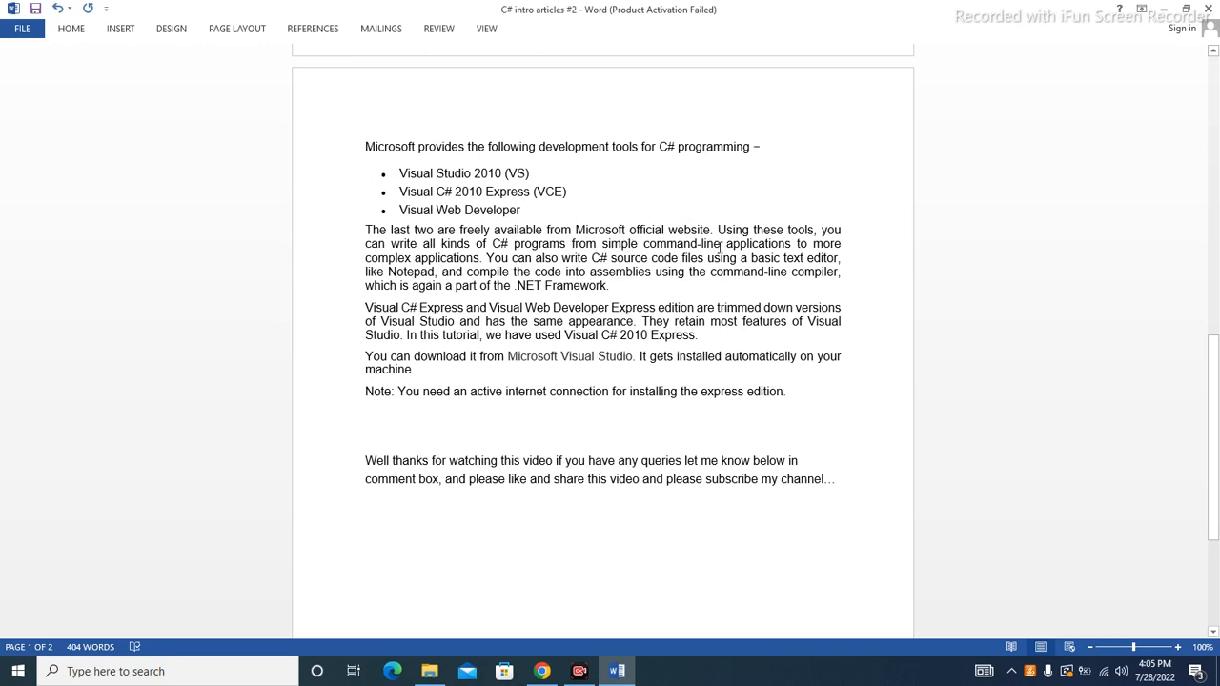
mouse_move(613, 246)
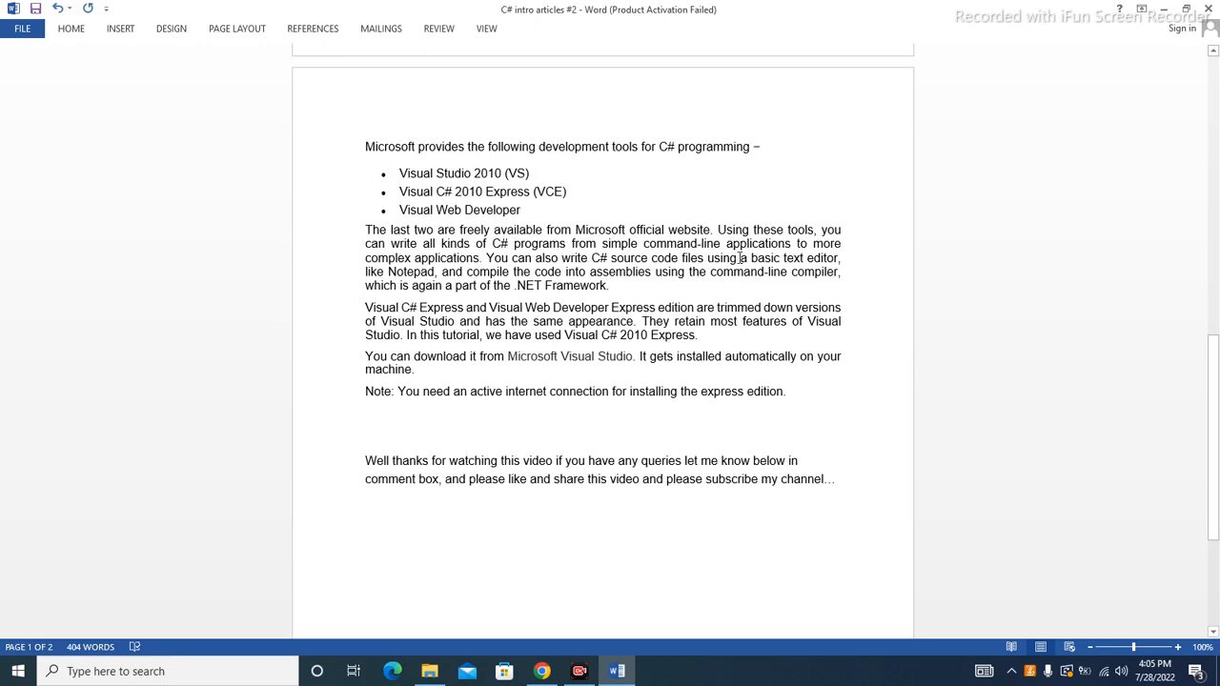
mouse_move(423, 274)
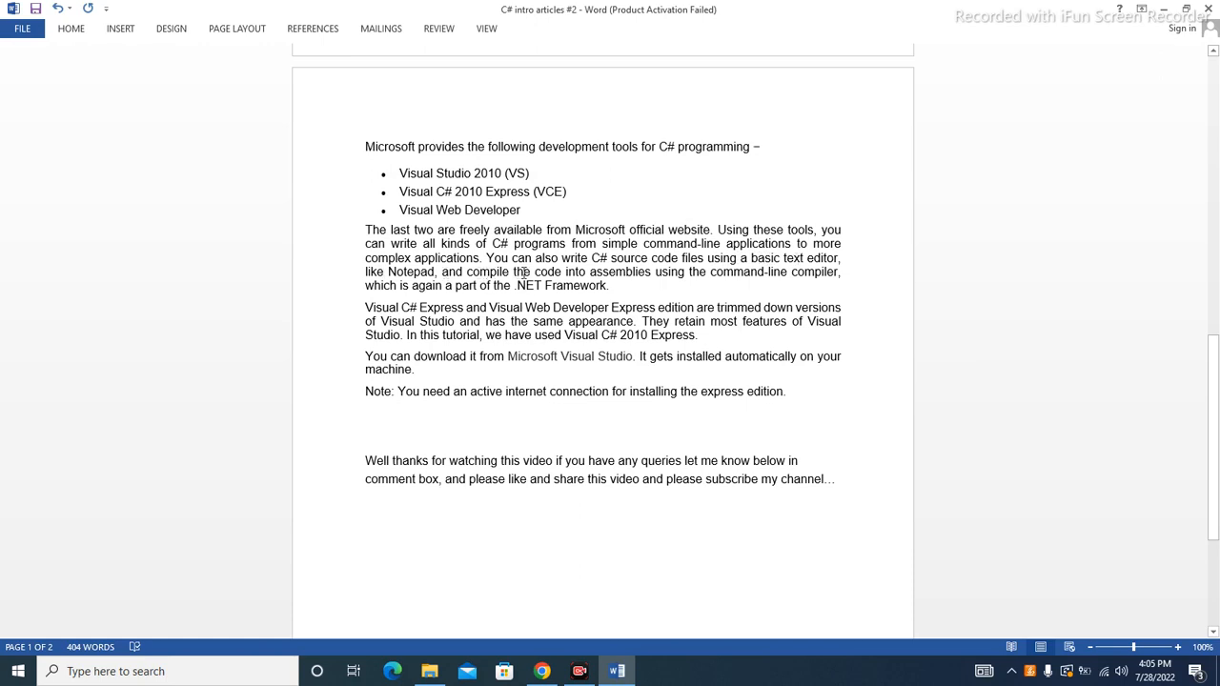
mouse_move(667, 278)
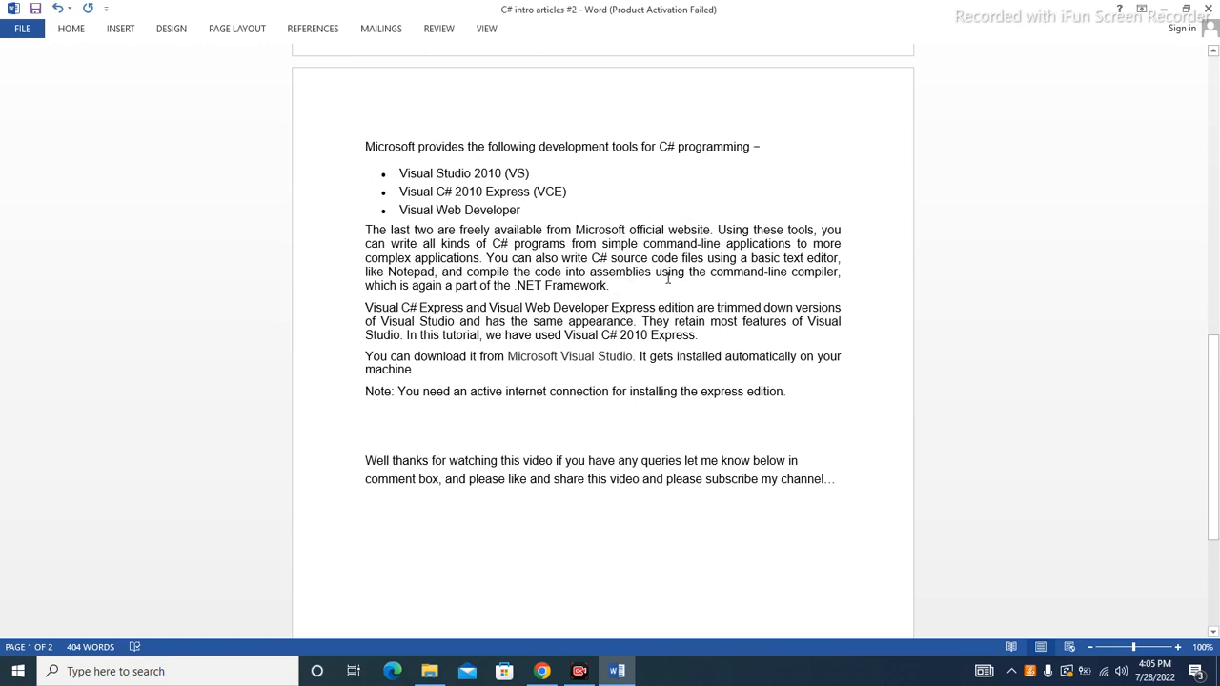
mouse_move(402, 274)
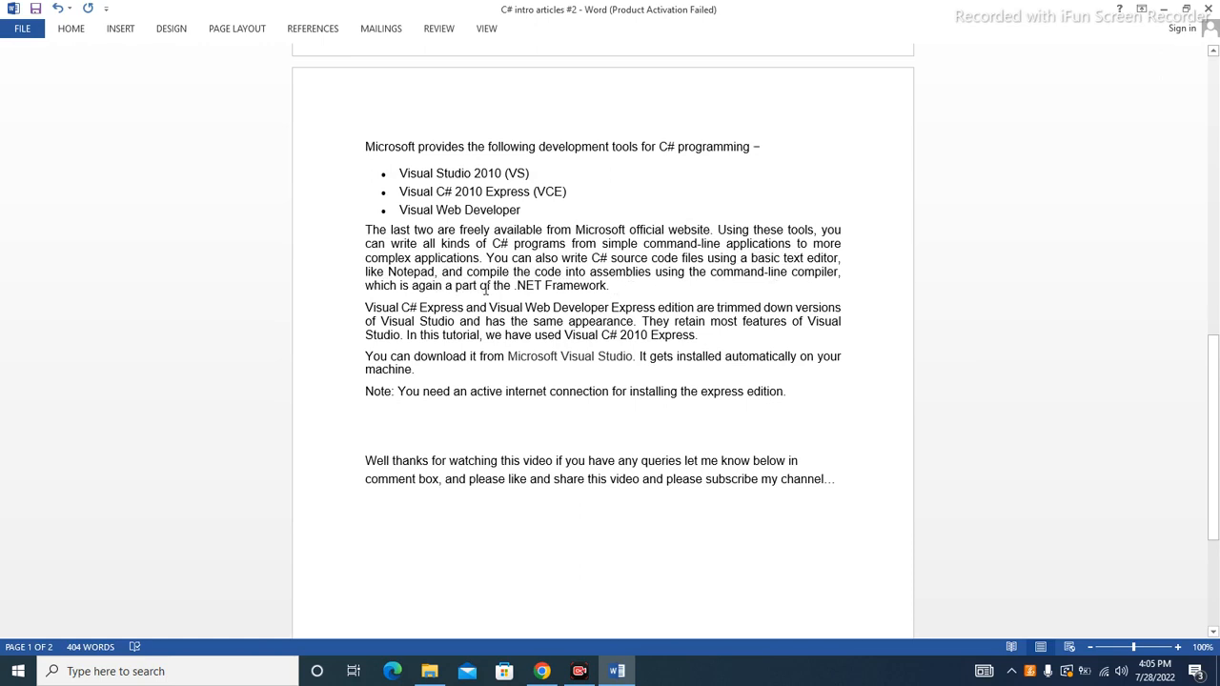
scroll("down", 3)
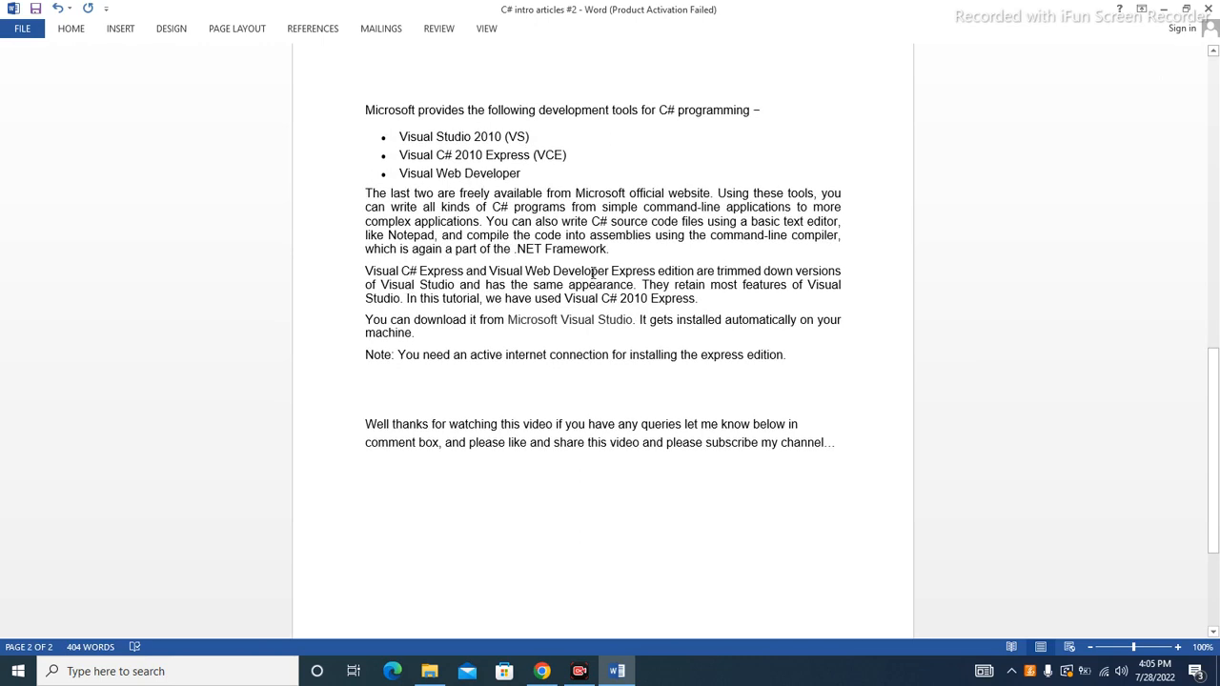
mouse_move(679, 275)
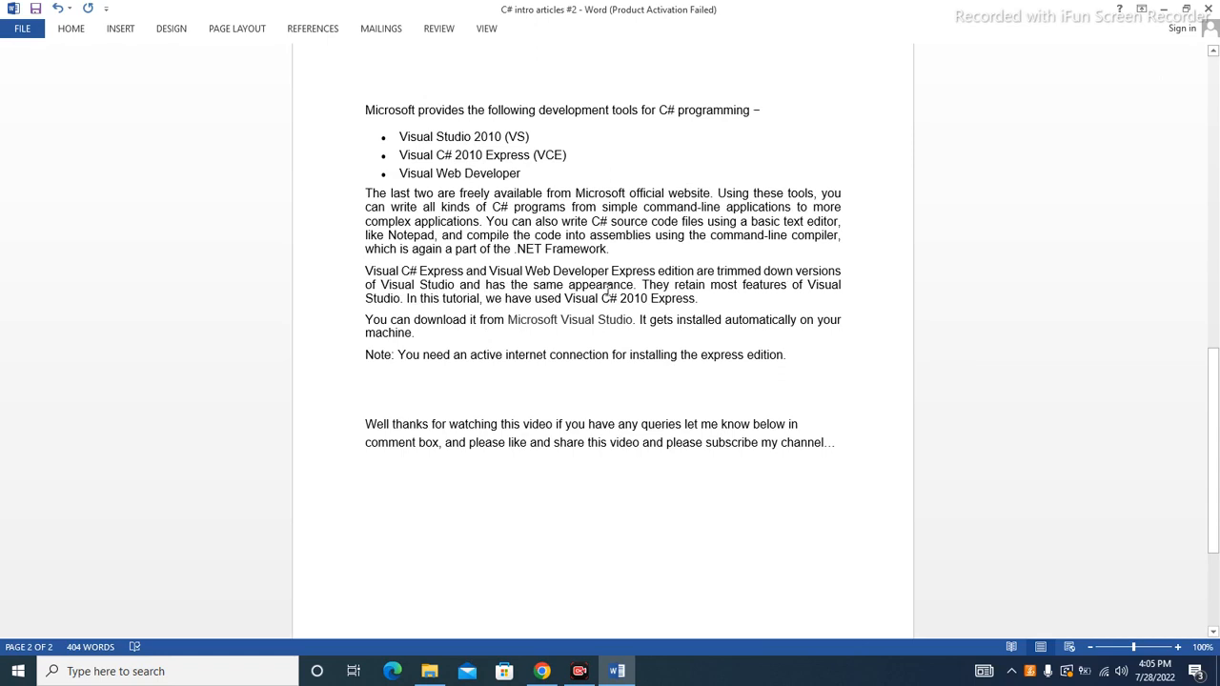
mouse_move(749, 291)
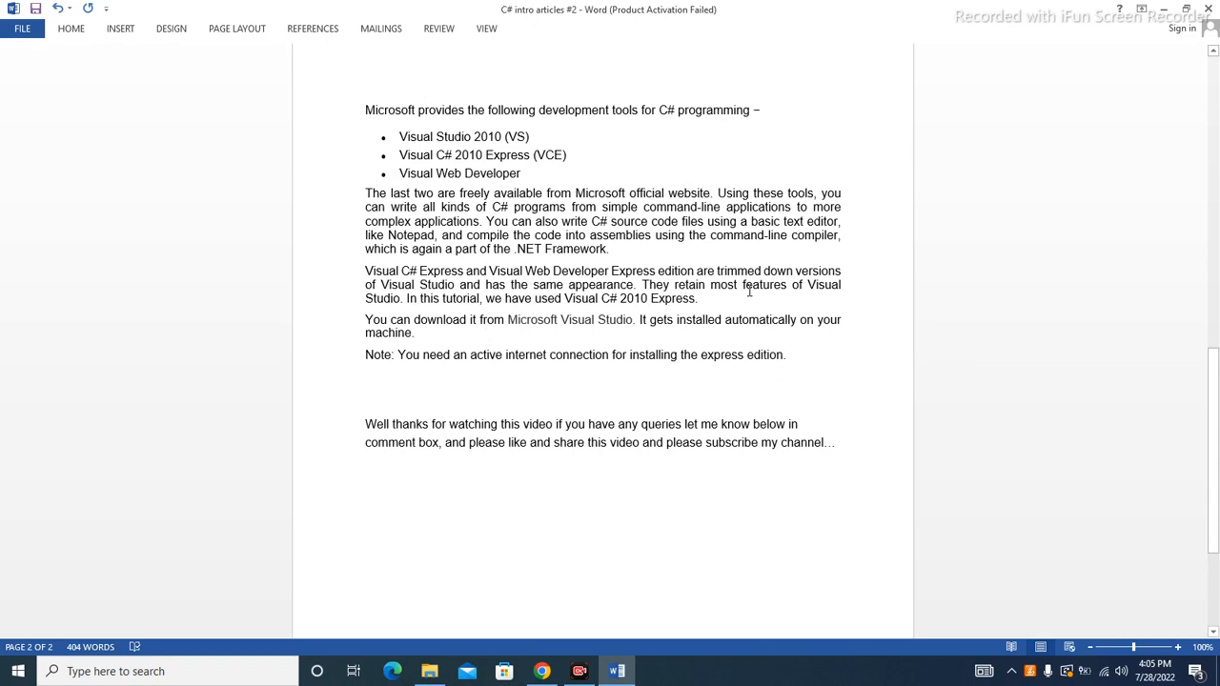
mouse_move(736, 287)
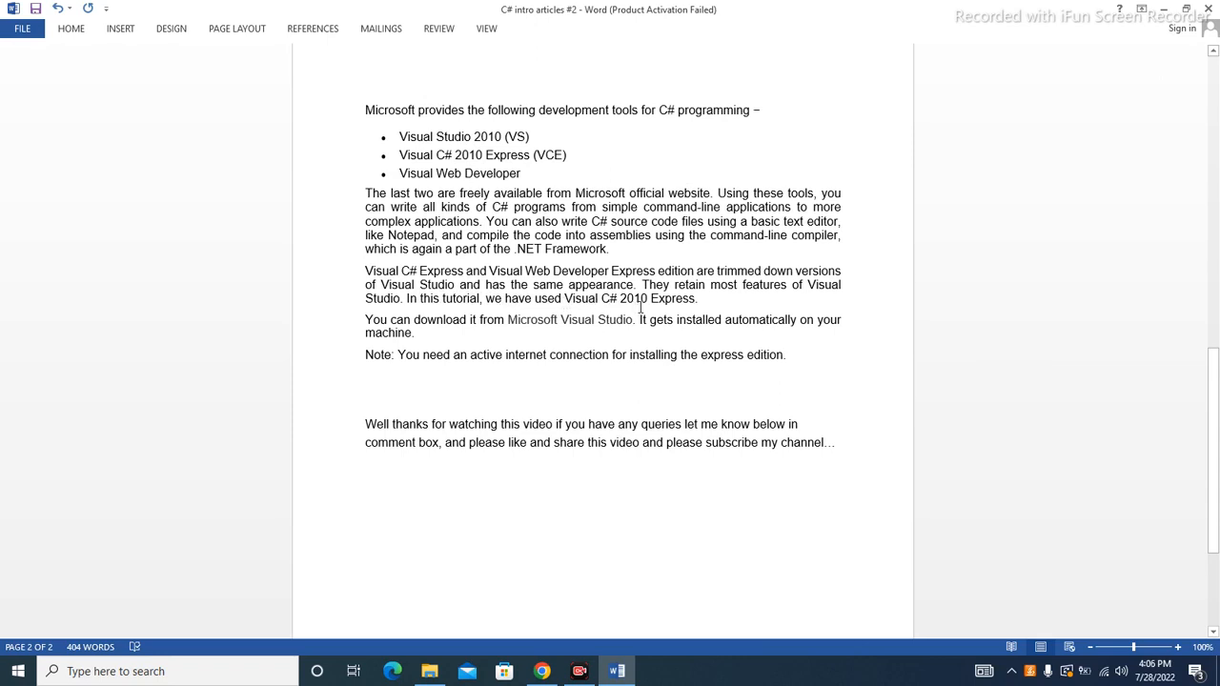
mouse_move(345, 324)
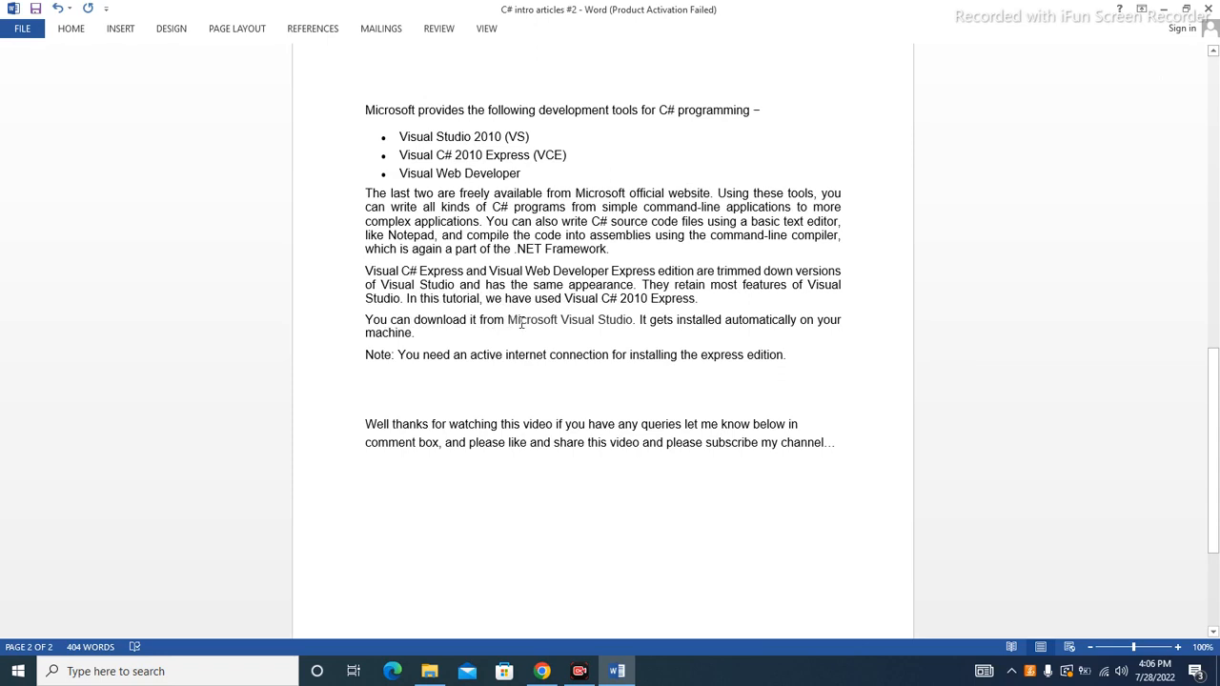
mouse_move(617, 311)
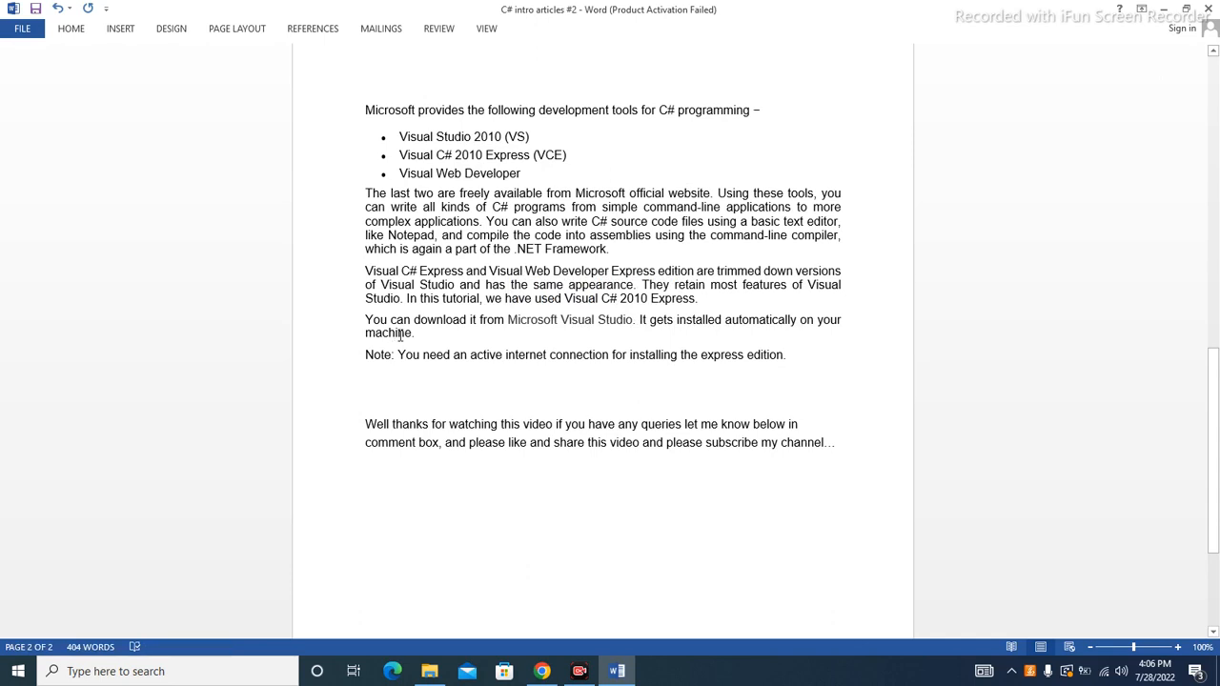
scroll("down", 3)
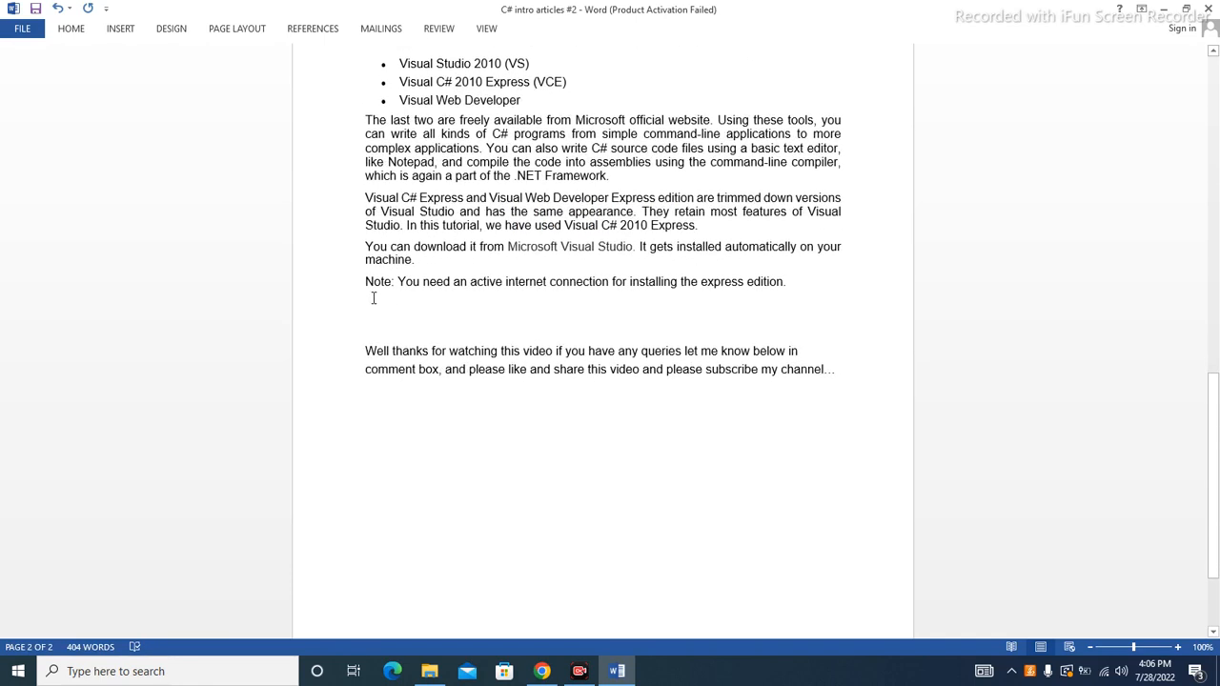
mouse_move(374, 297)
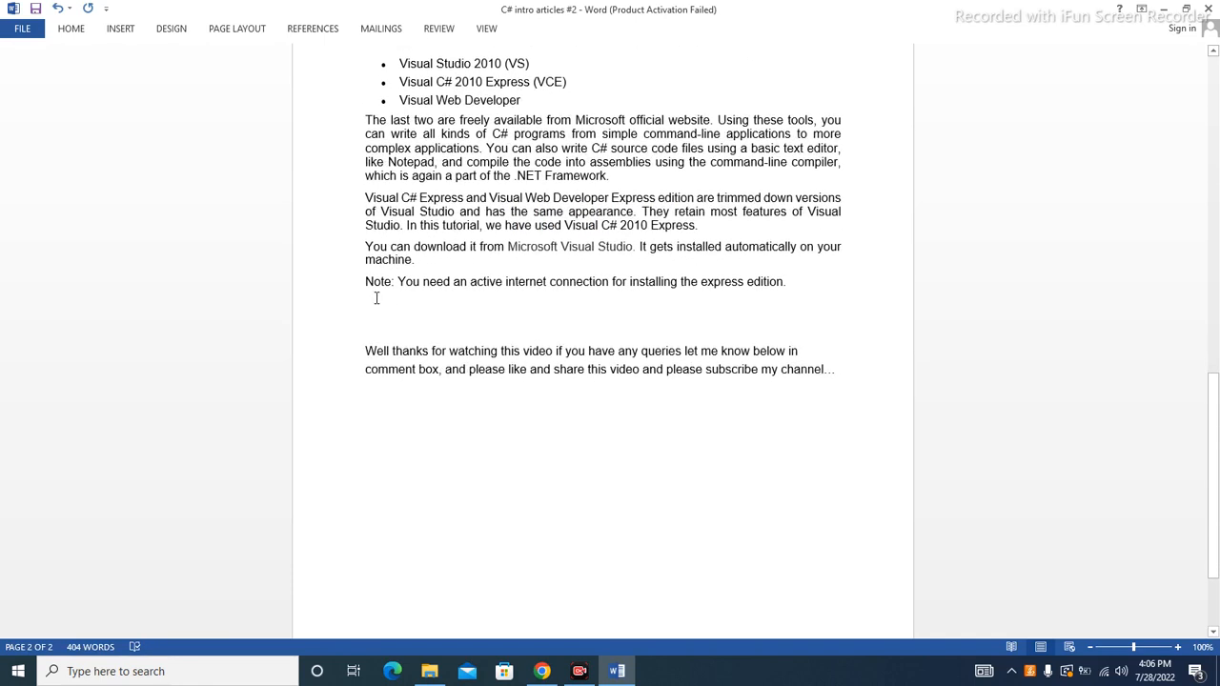
mouse_move(442, 296)
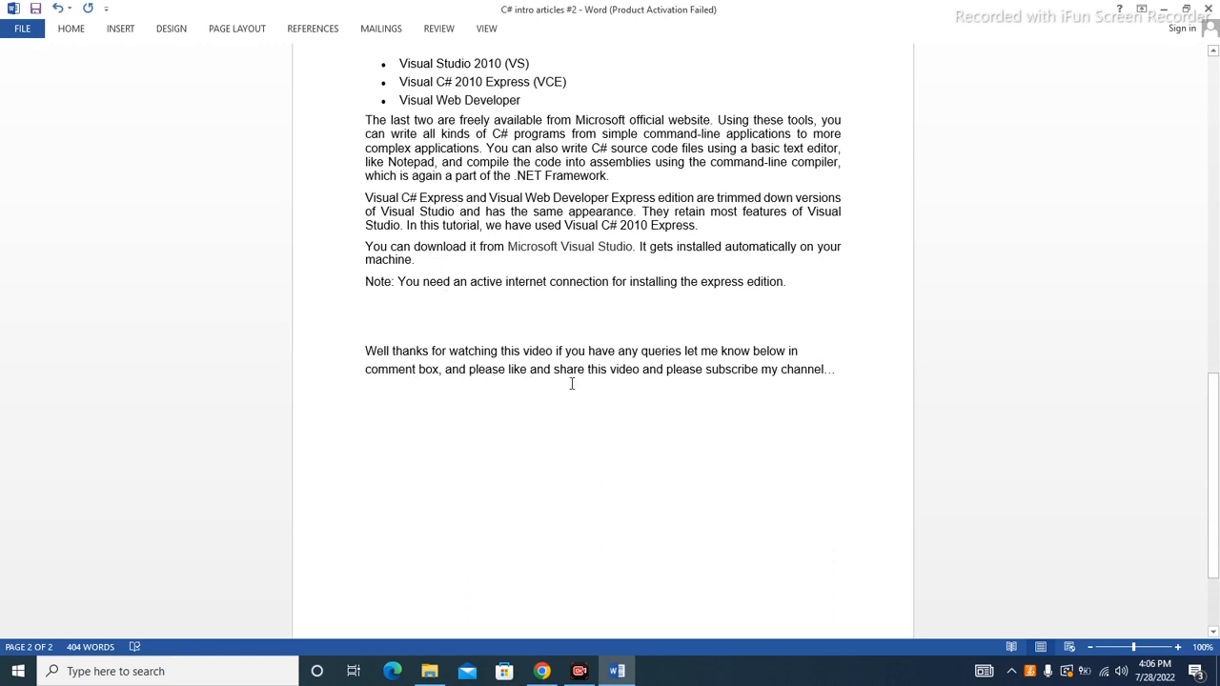
mouse_move(657, 388)
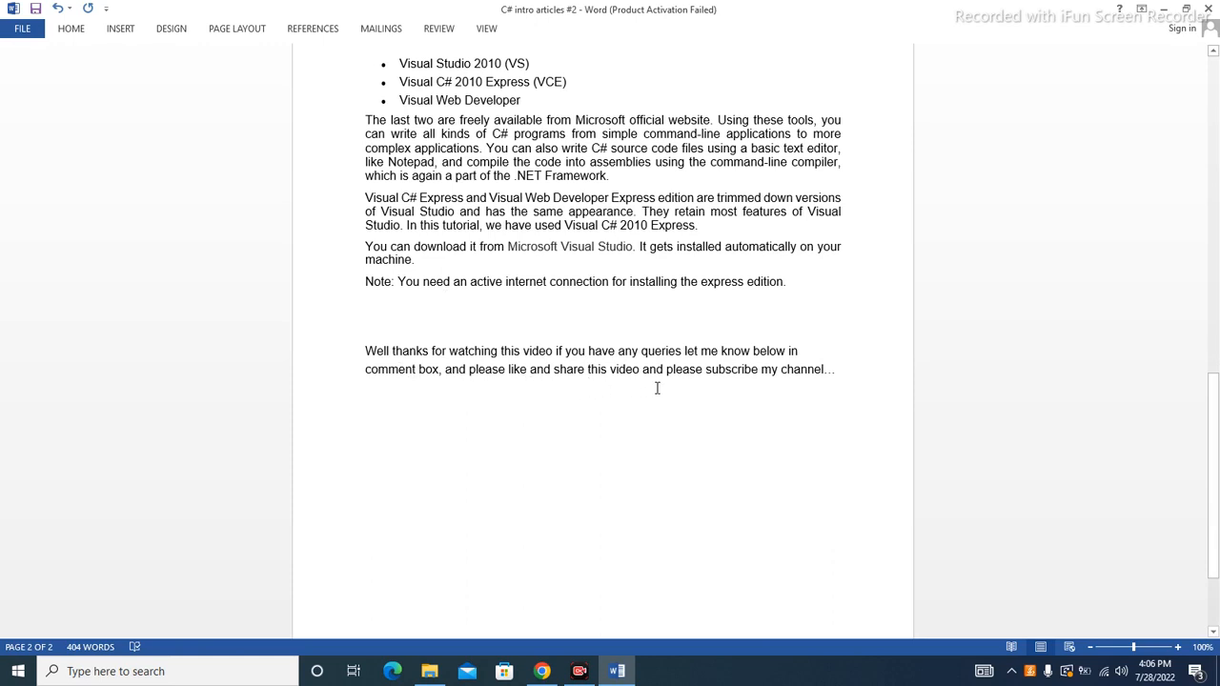